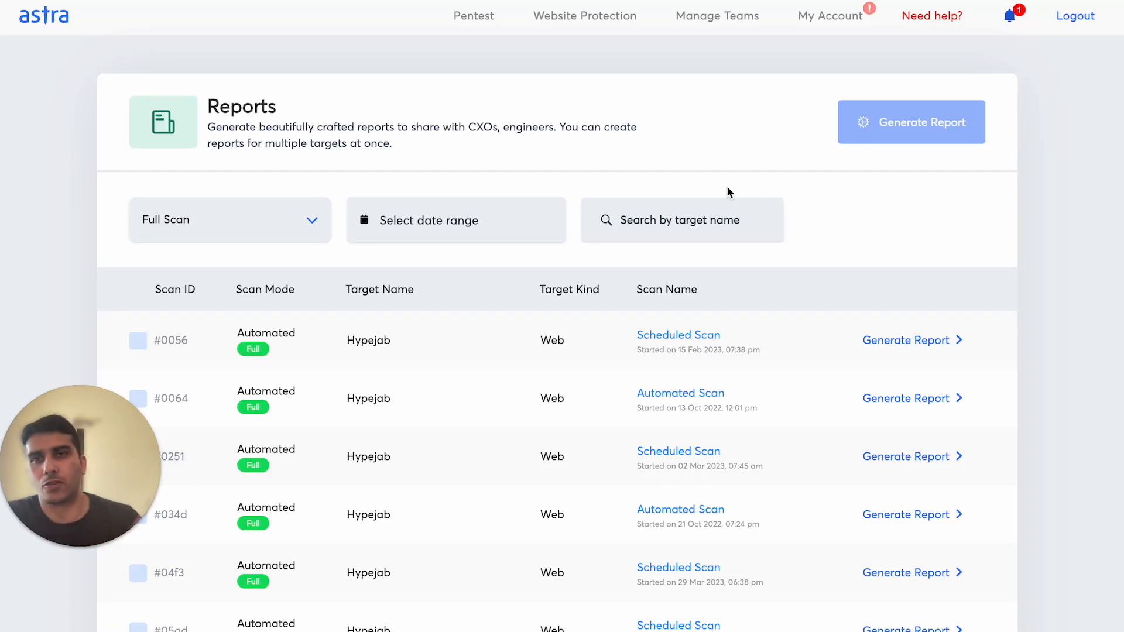
mouse_move(174, 186)
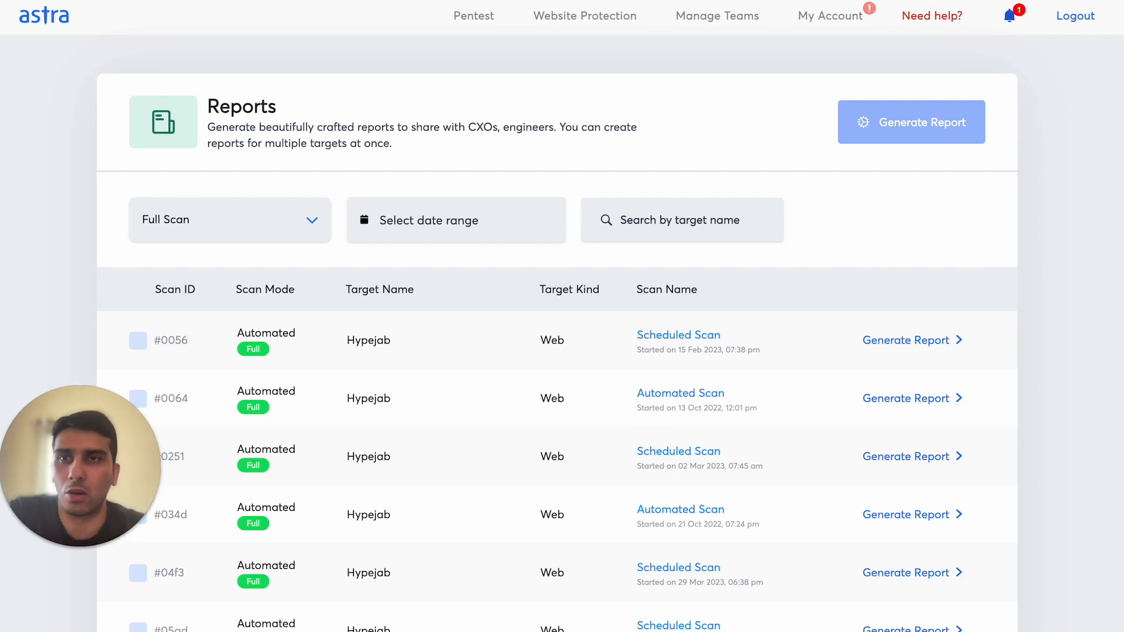
Scroll from the cover page to page 2's Assessment Performed By and About Astra sections
scroll(down, 3)
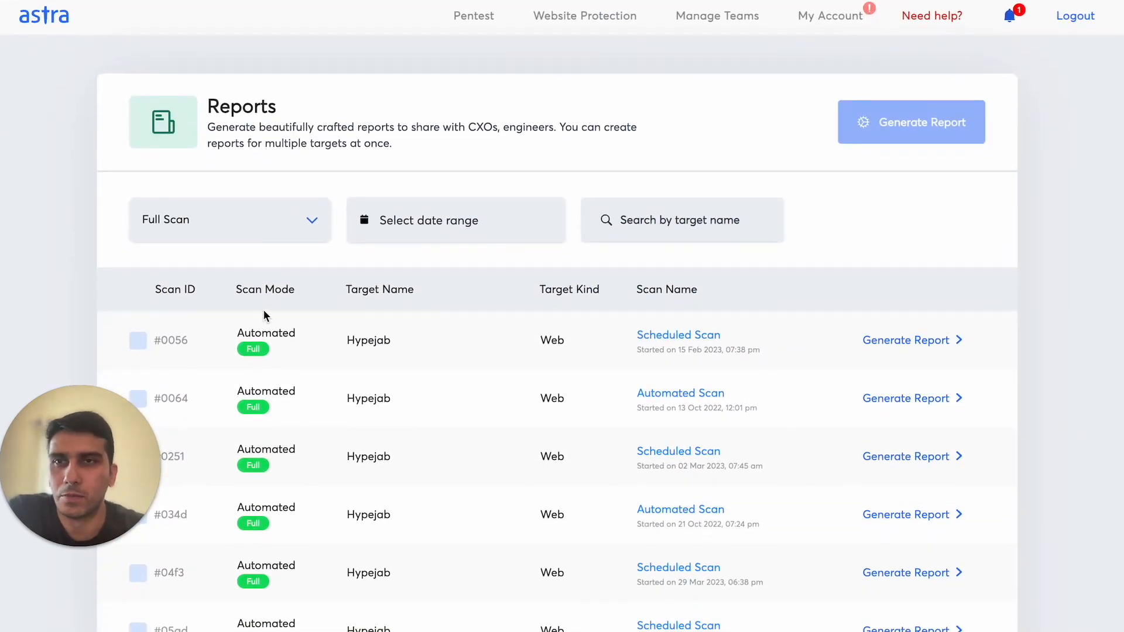
click(911, 121)
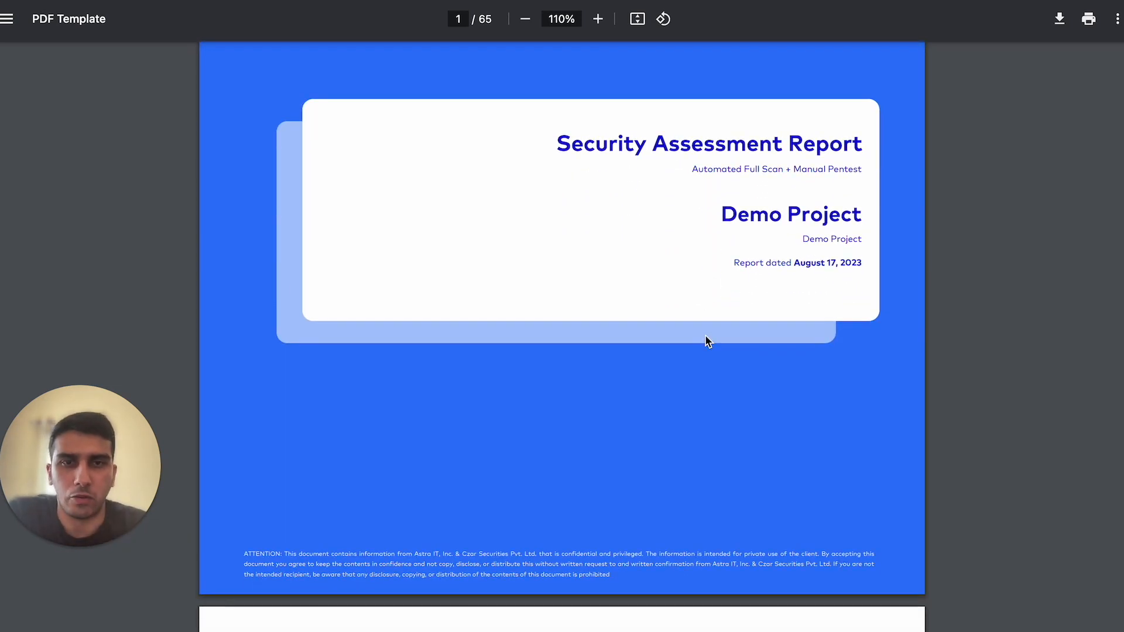
scroll(down, 3)
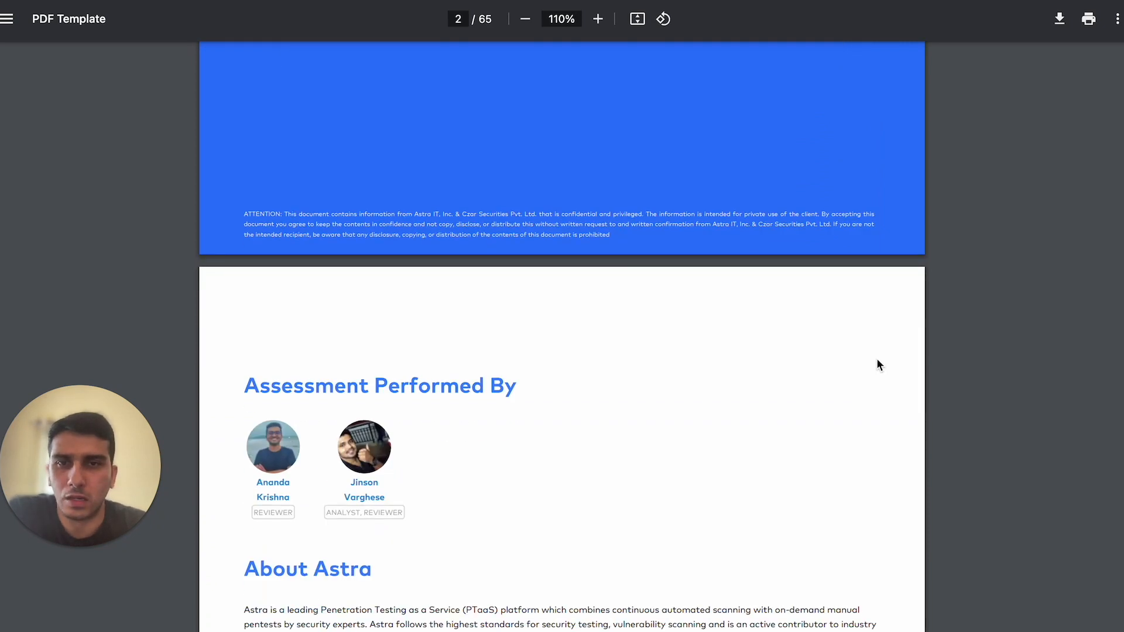
scroll(down, 3)
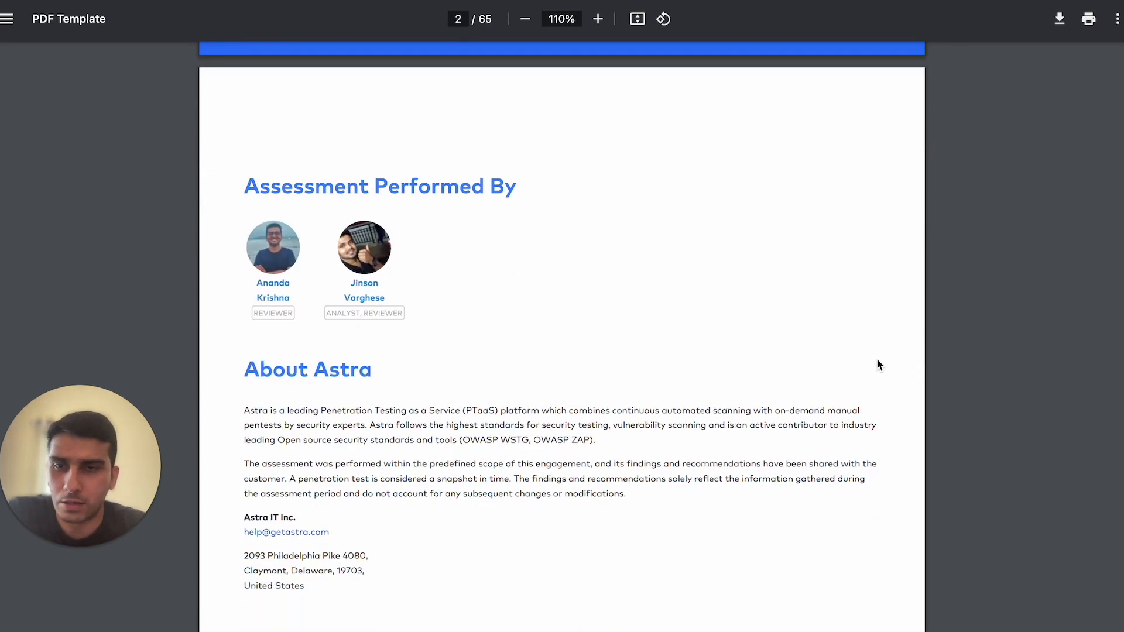
scroll(down, 3)
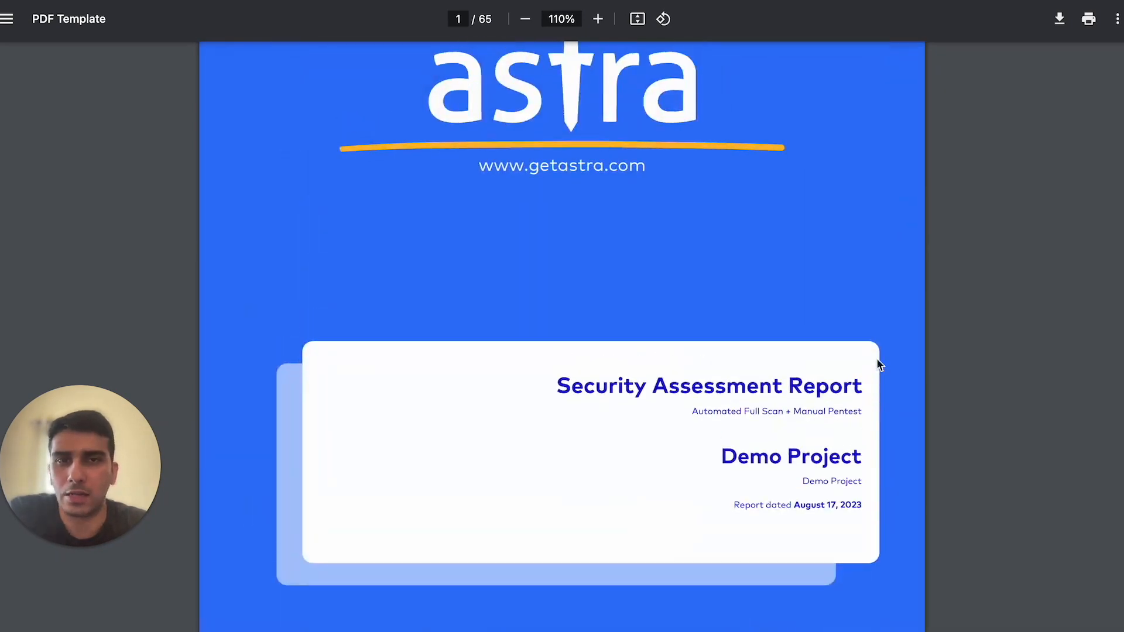
scroll(down, 3)
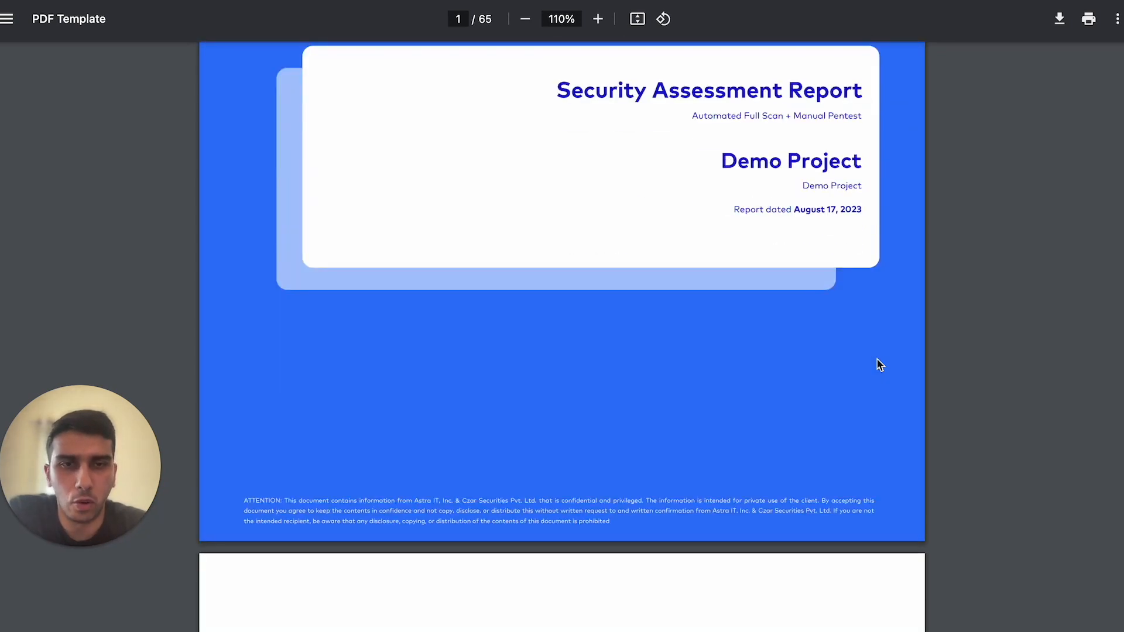
scroll(down, 3)
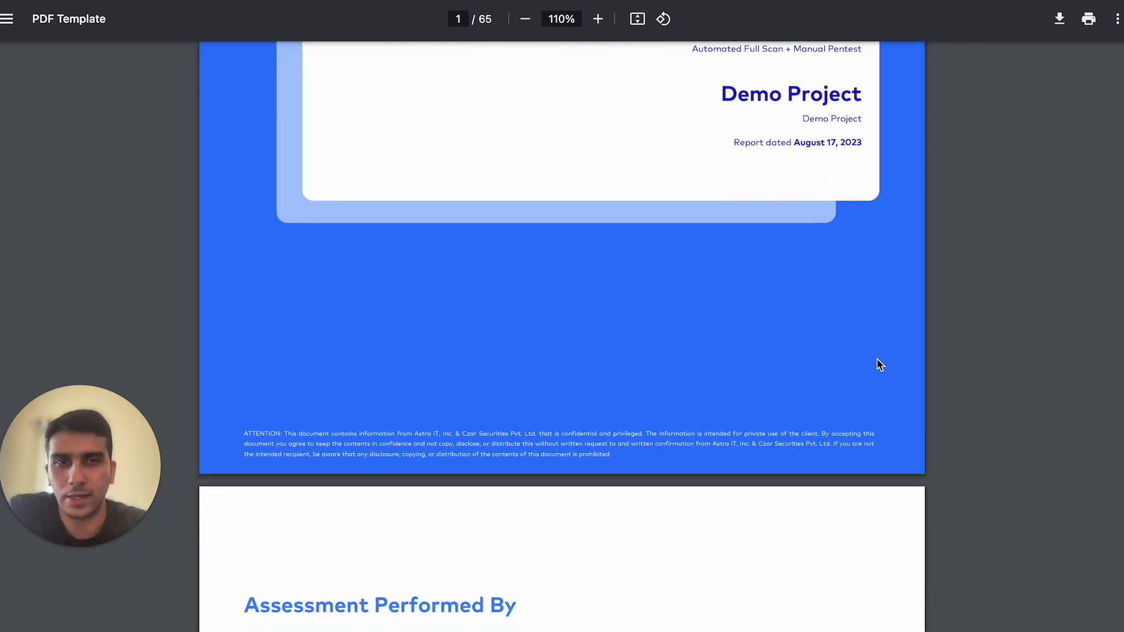
scroll(down, 3)
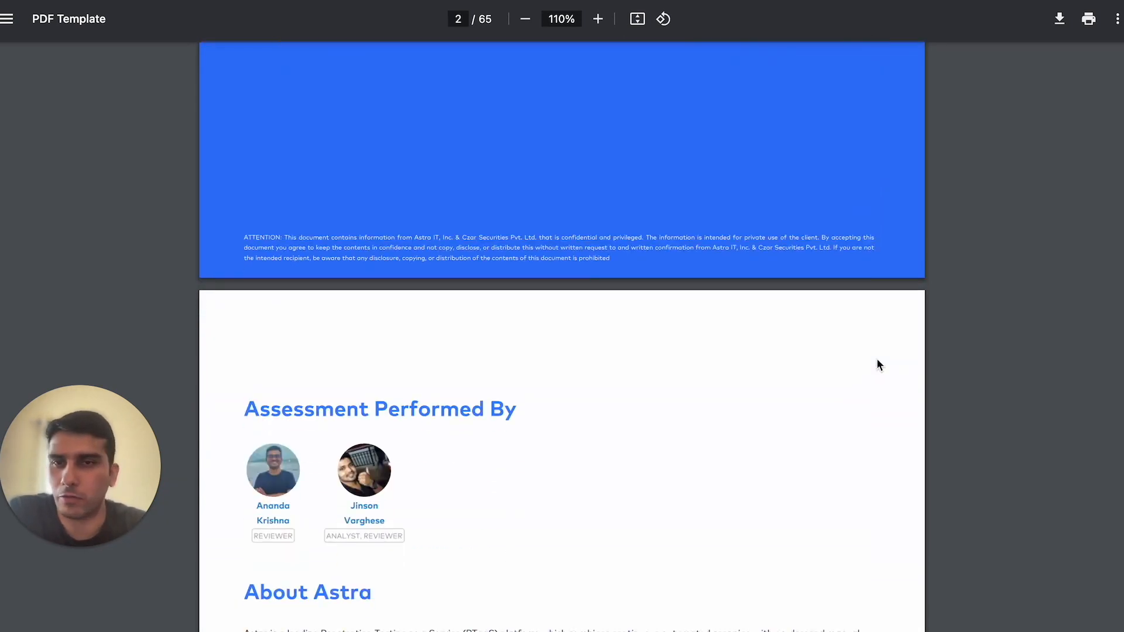
scroll(down, 3)
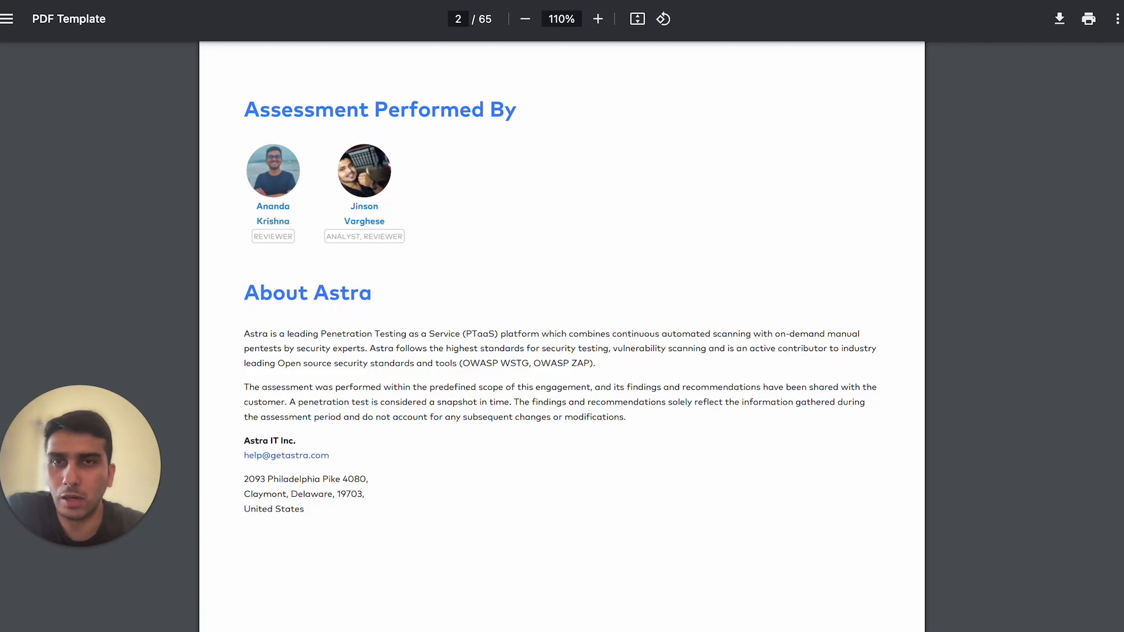
mouse_move(393, 216)
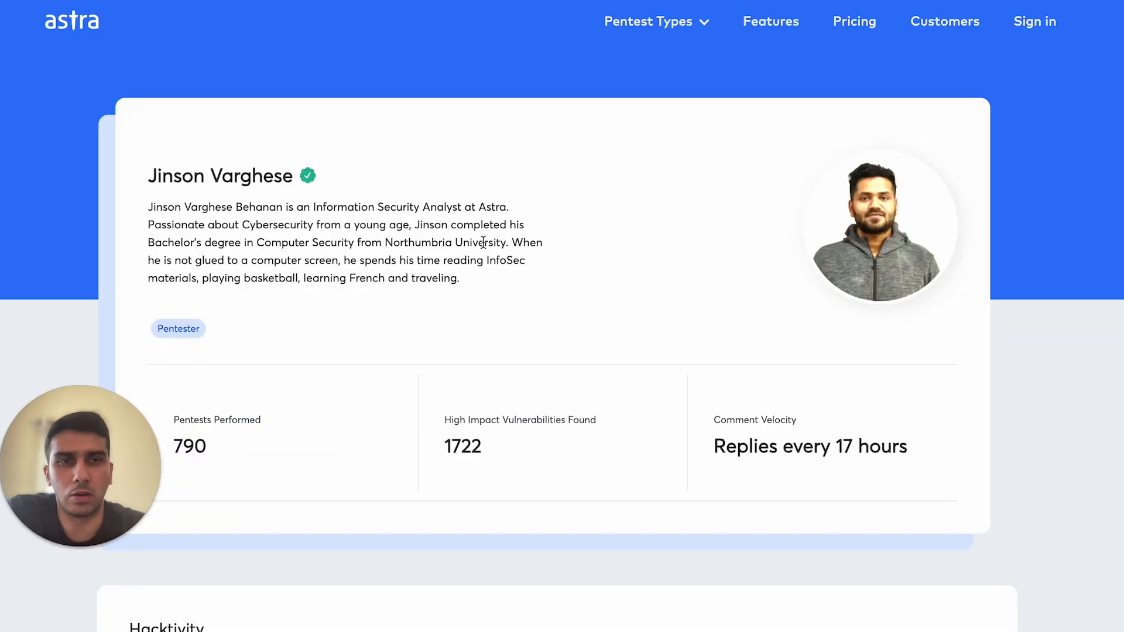
scroll(down, 3)
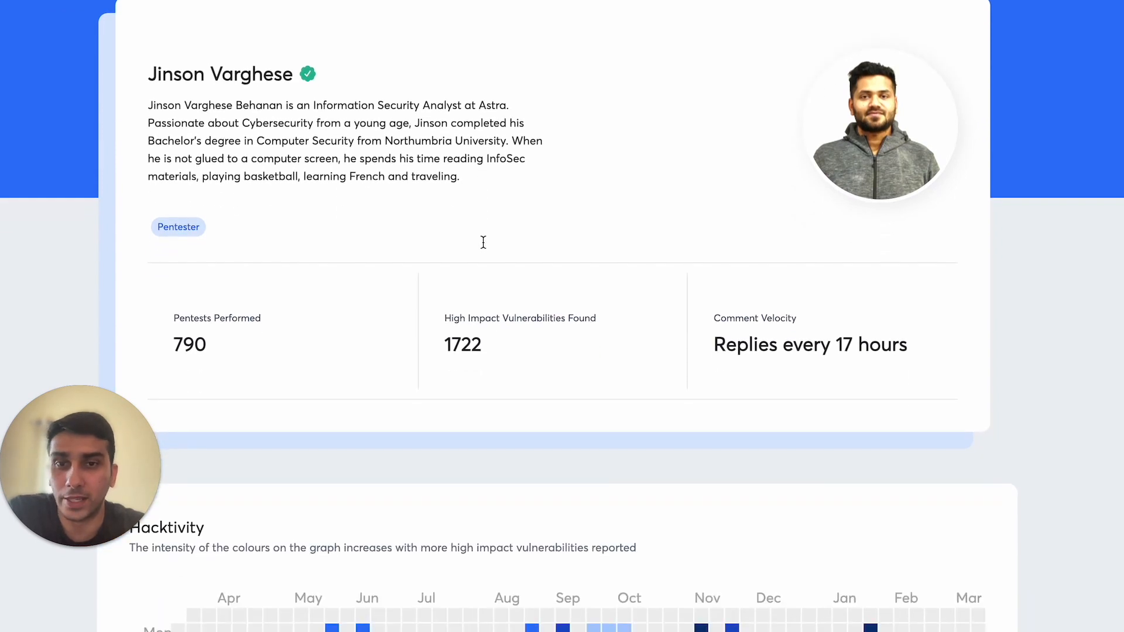
mouse_move(485, 248)
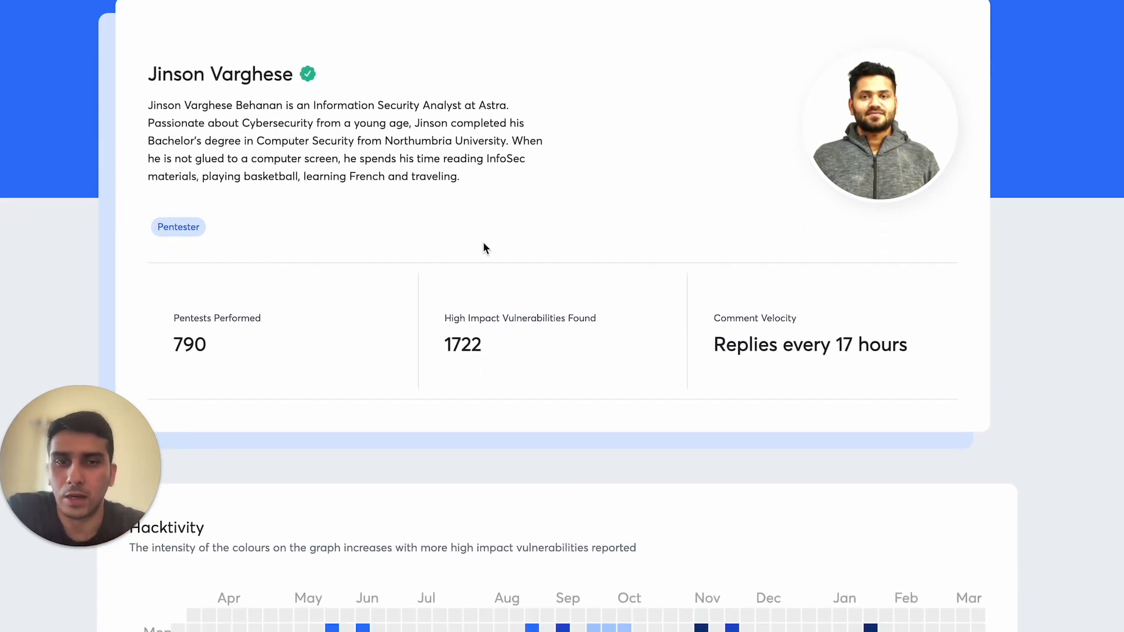
scroll(down, 3)
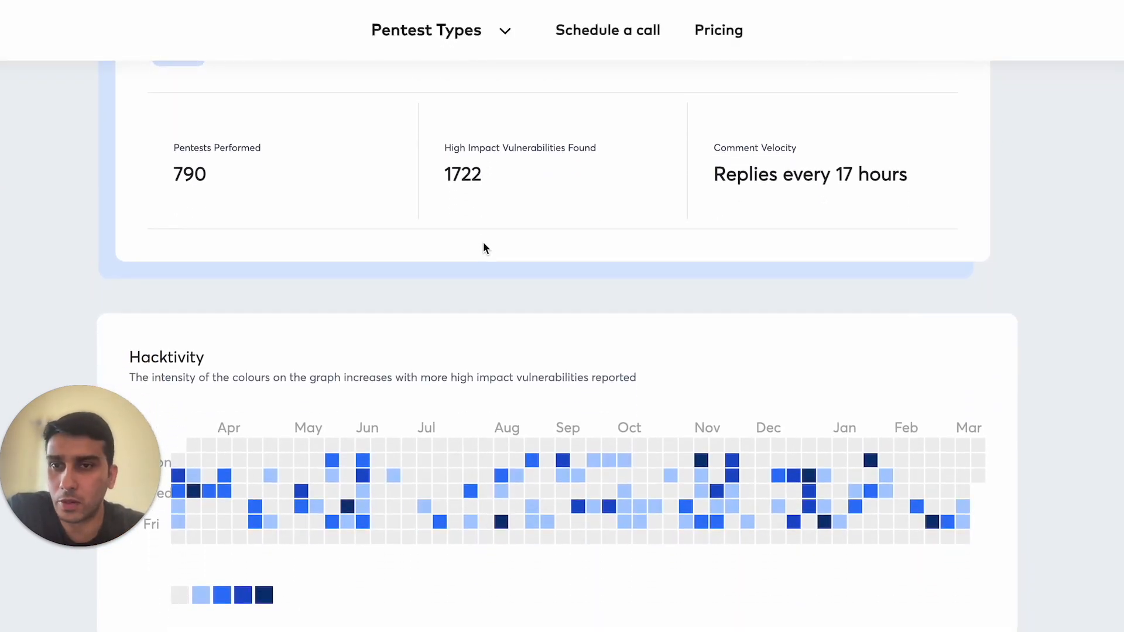
scroll(down, 3)
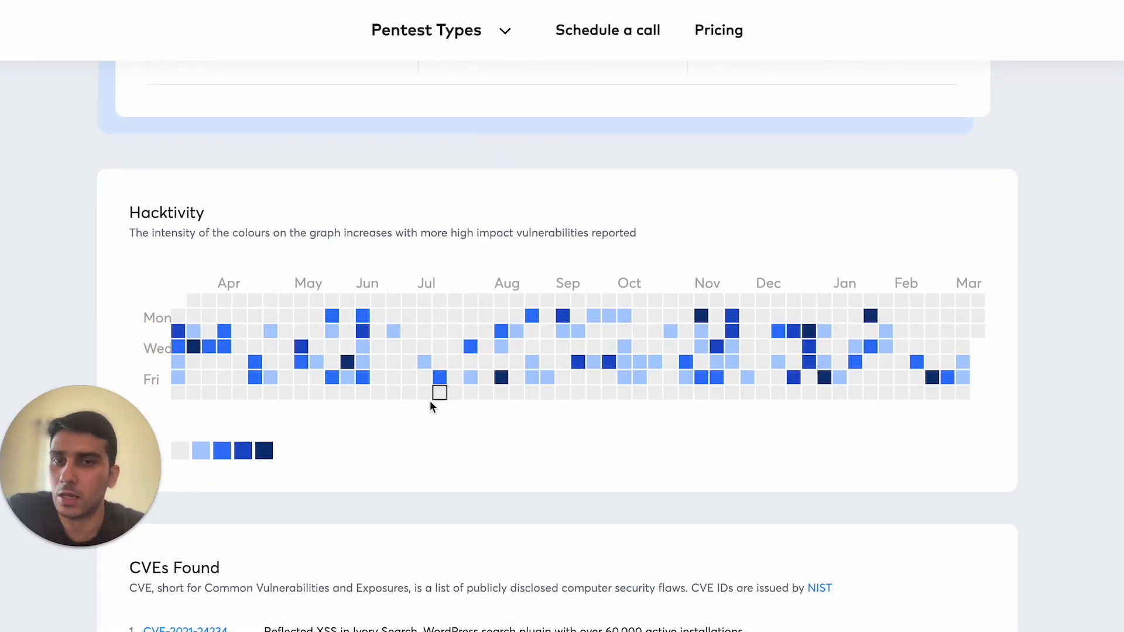
scroll(down, 3)
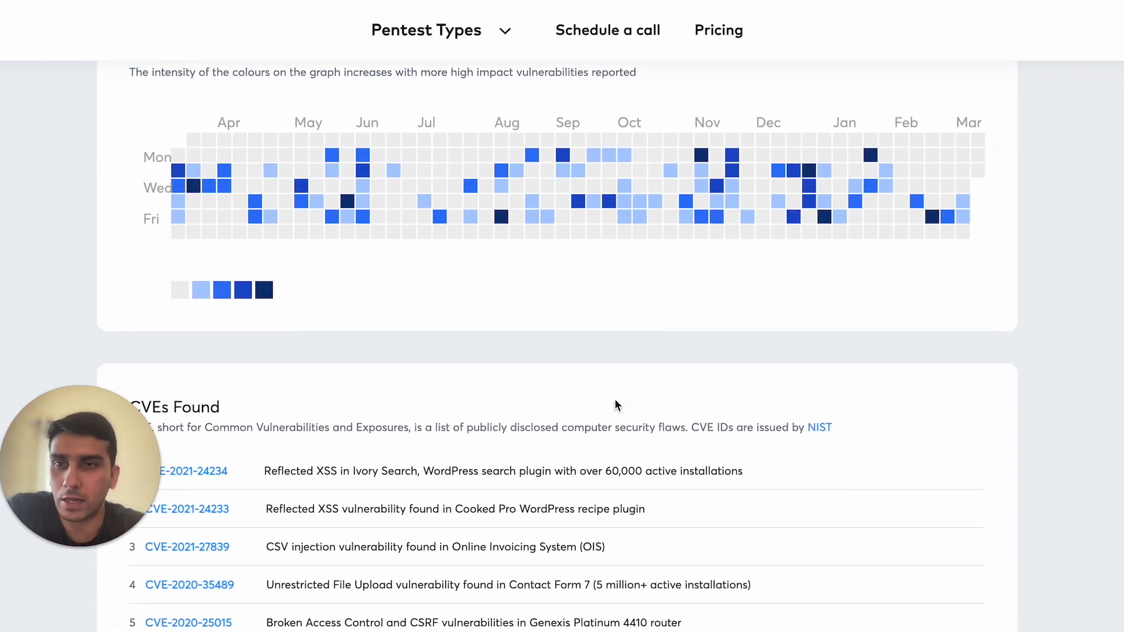
scroll(down, 3)
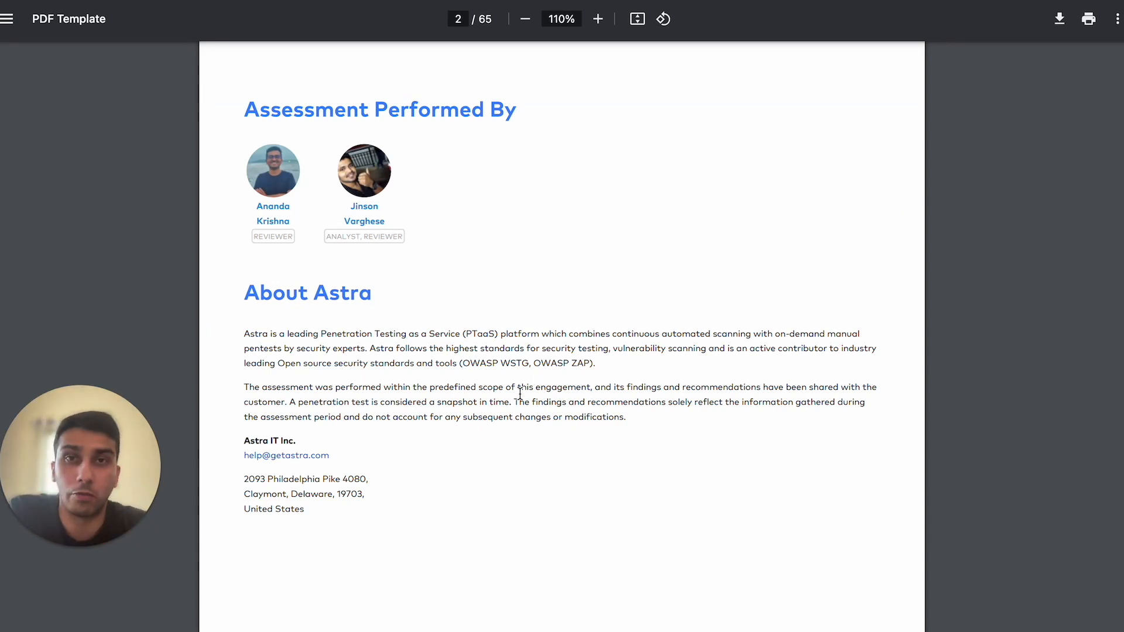
Scroll through the executive summary, scope and resolution statistics pages
scroll(down, 3)
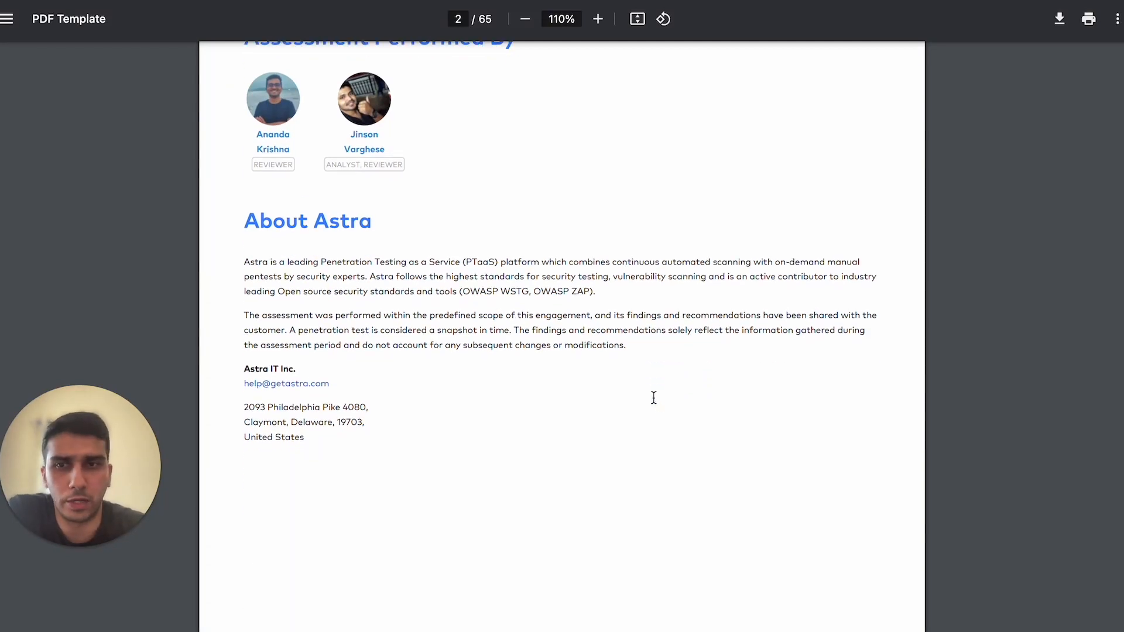
scroll(down, 3)
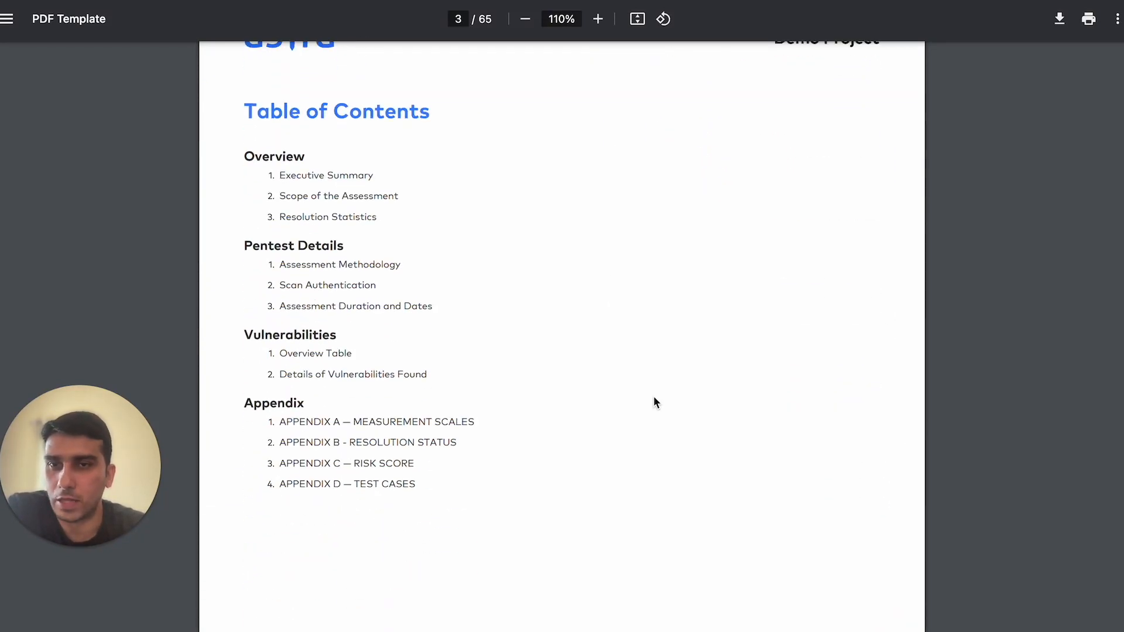
scroll(down, 3)
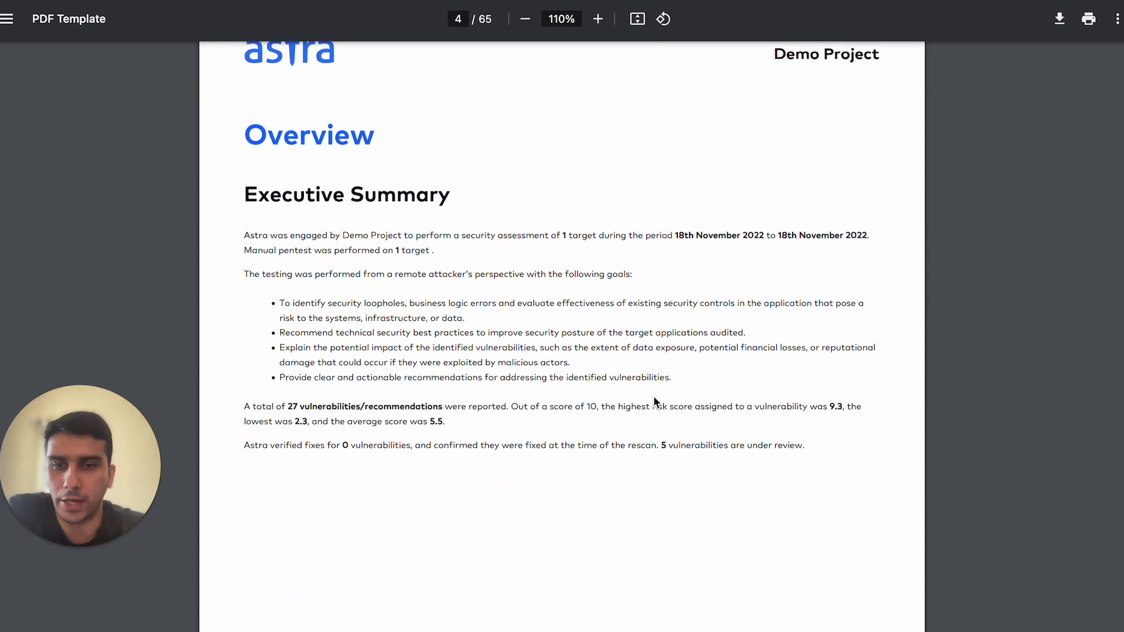
scroll(down, 3)
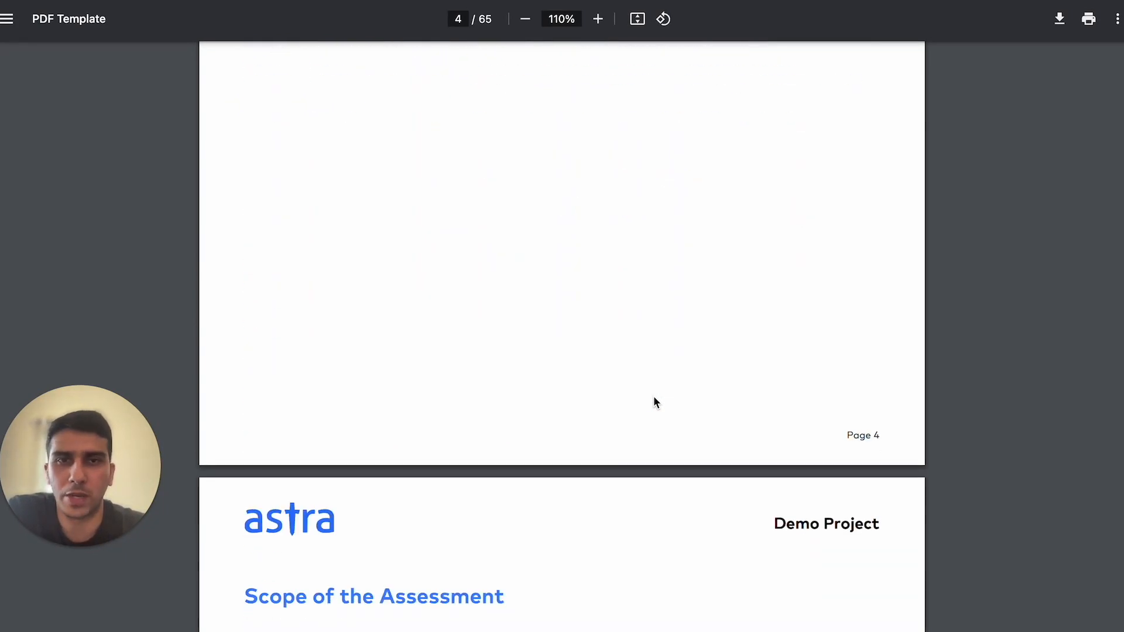
scroll(down, 3)
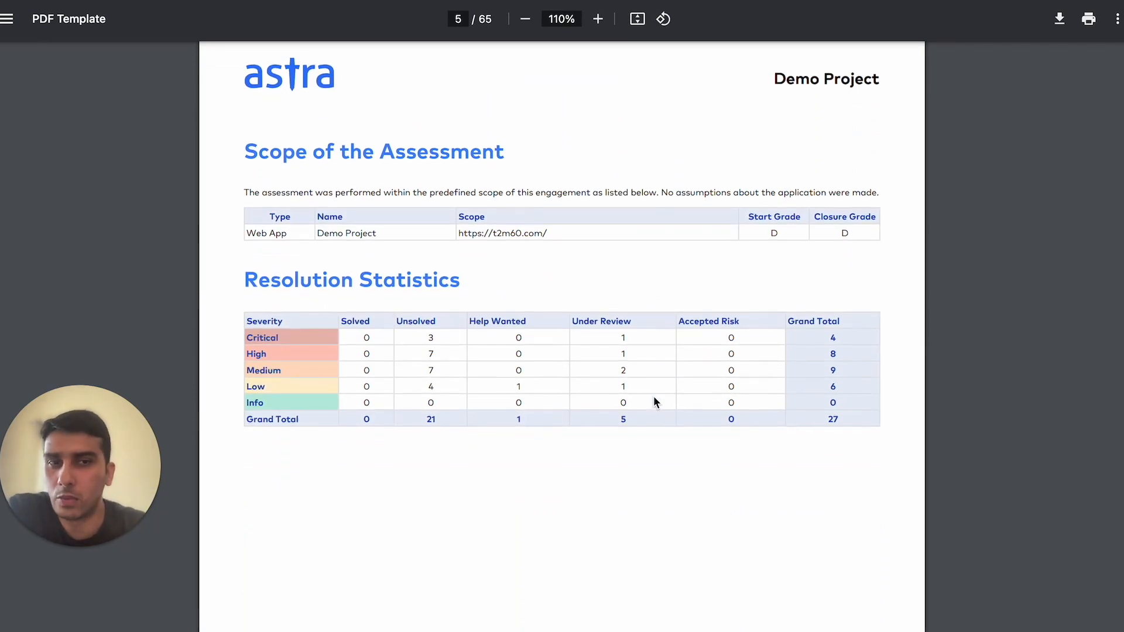
Scroll past the pentest methodology and Scan Authentication to page 7's assessment dates
scroll(down, 3)
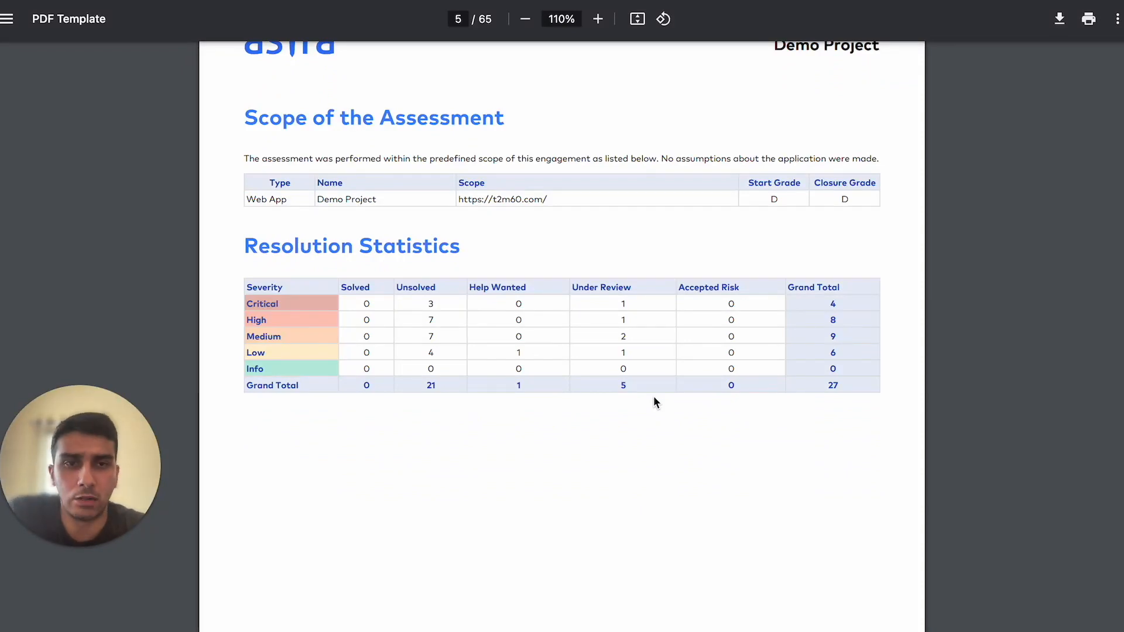
scroll(down, 3)
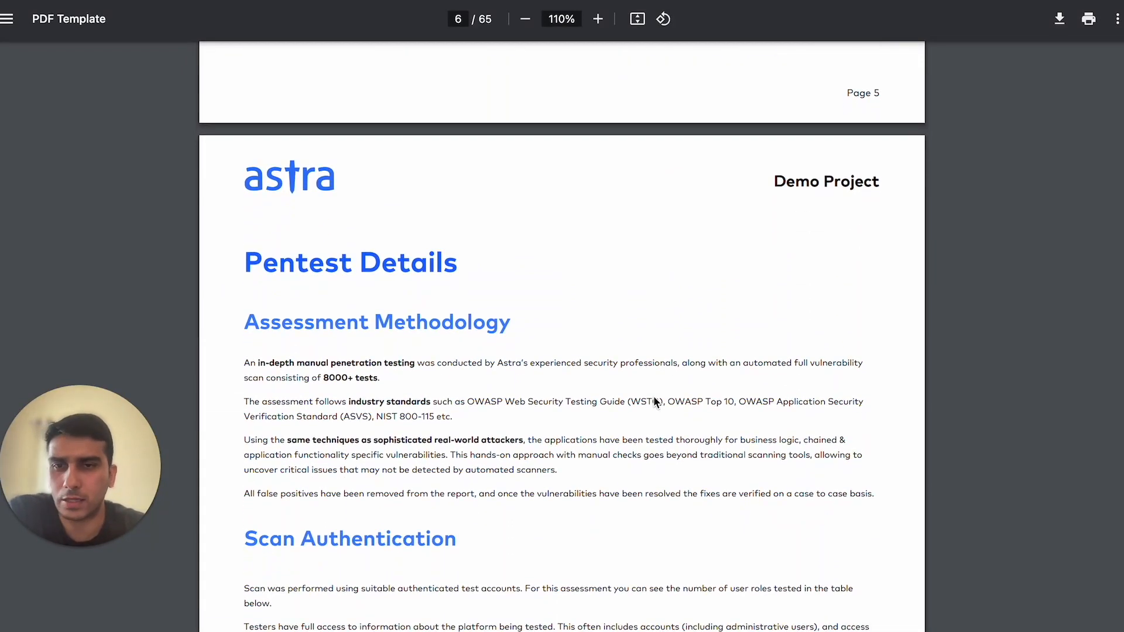
scroll(down, 3)
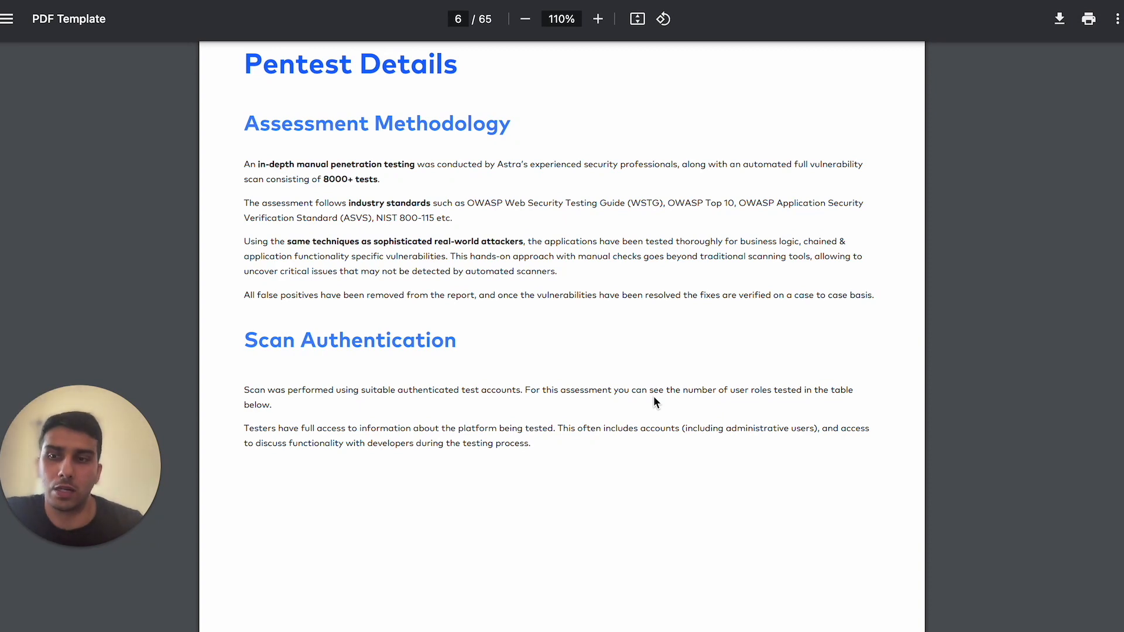
scroll(down, 3)
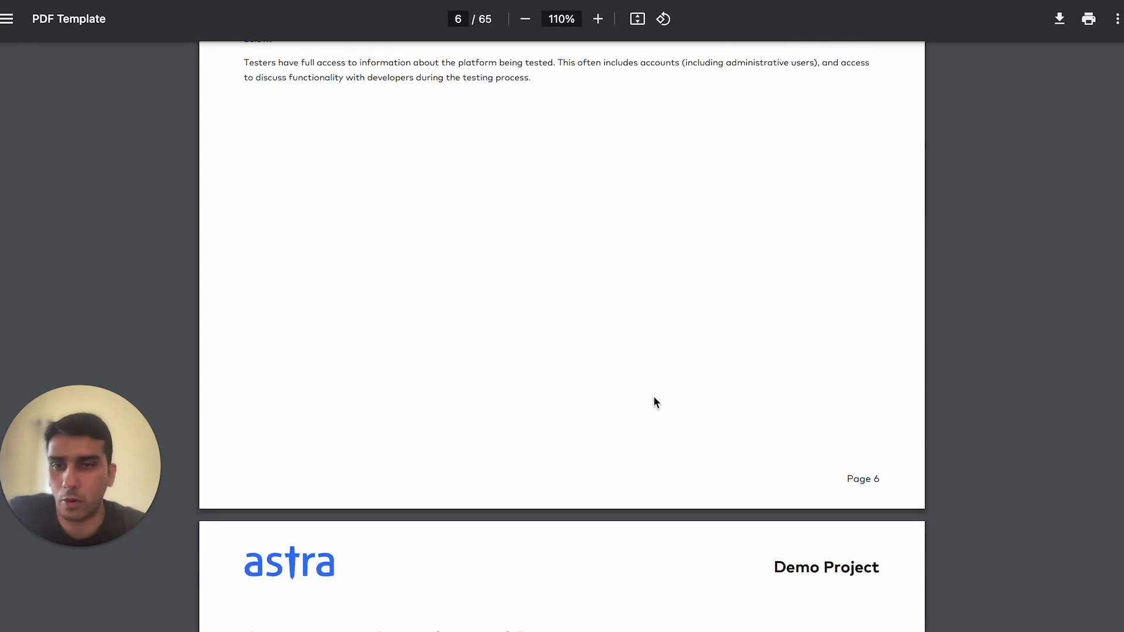
scroll(down, 3)
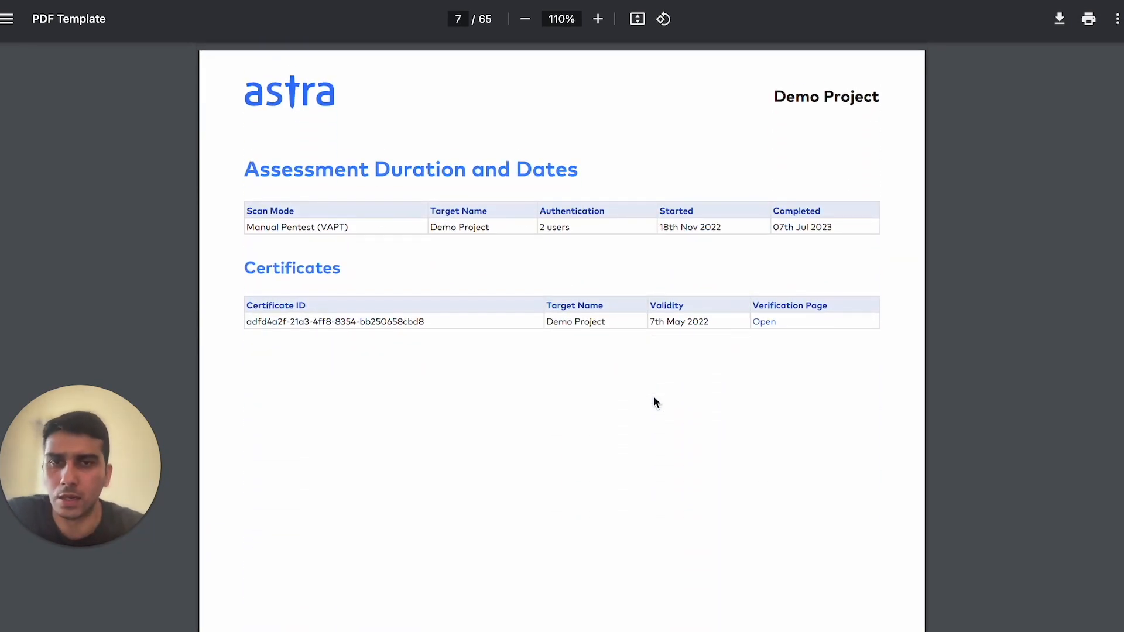
Review page 7's assessment dates and hover the certificate's Open link
scroll(down, 3)
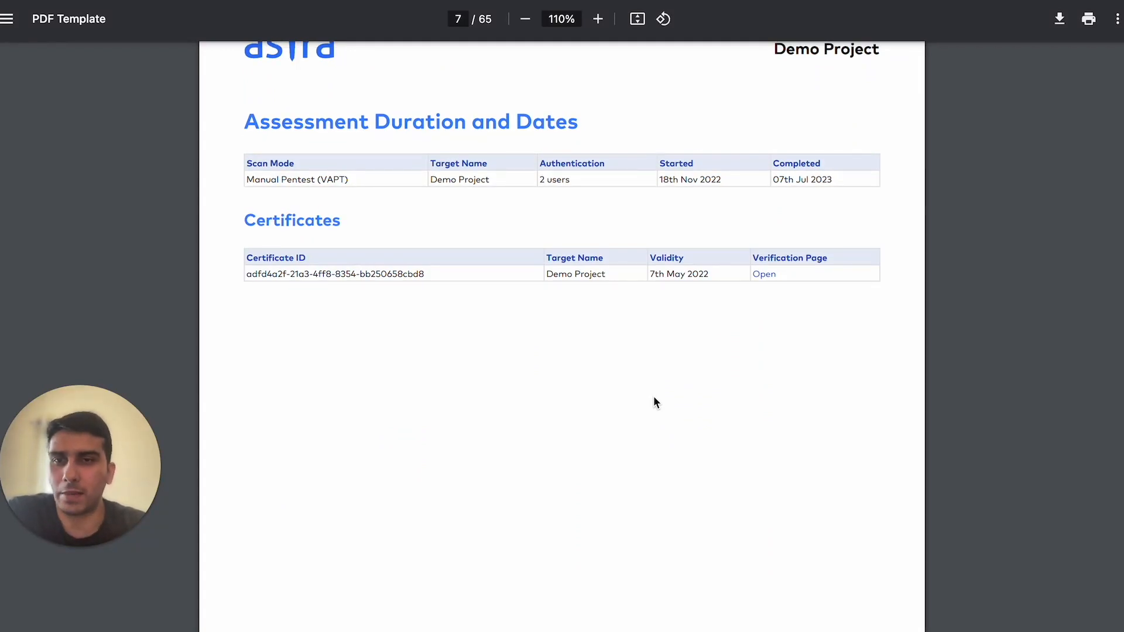
scroll(down, 3)
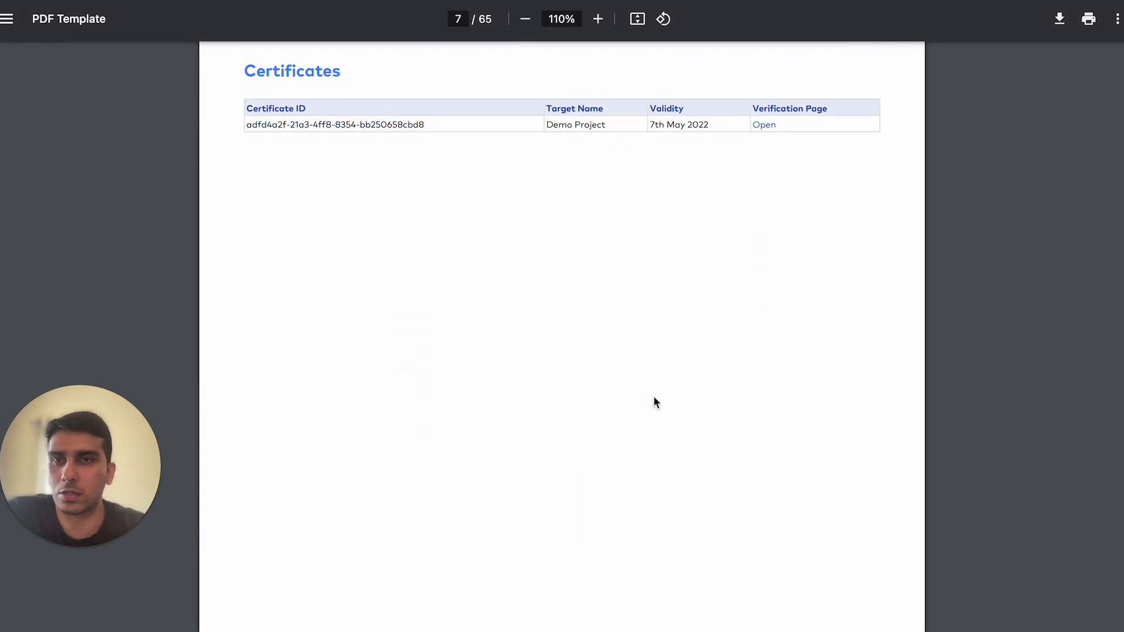
scroll(up, 3)
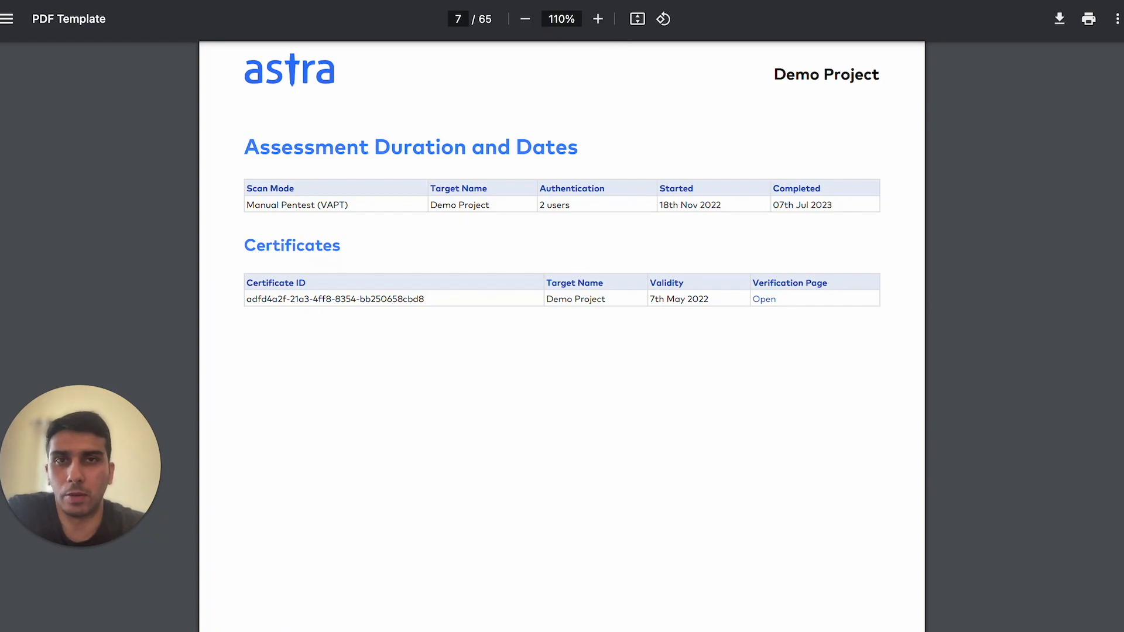
click(762, 299)
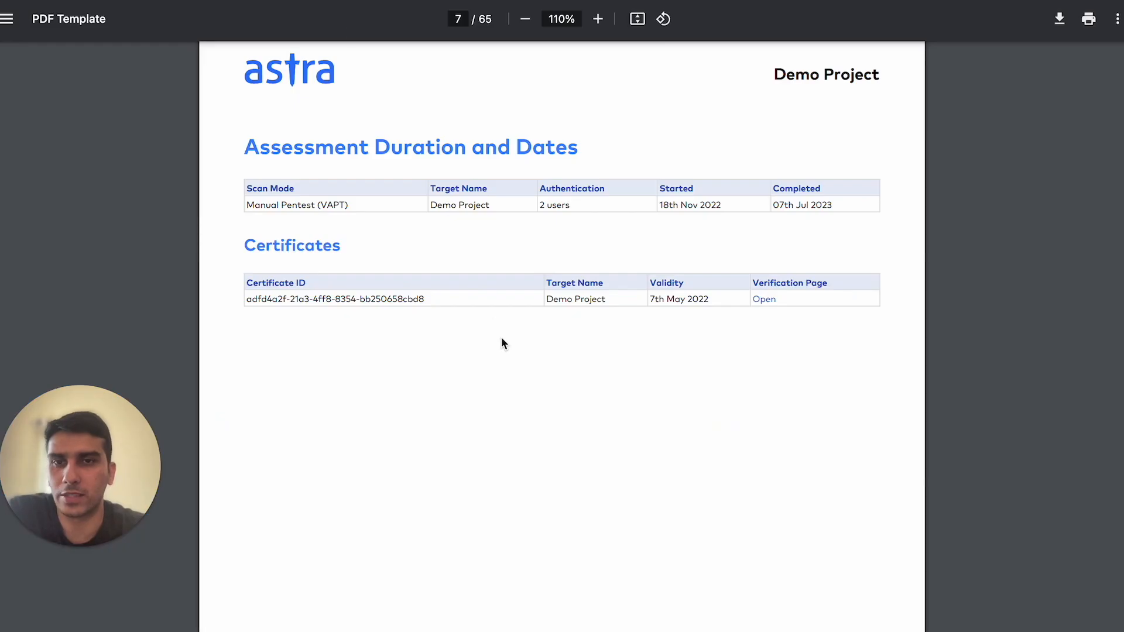
mouse_move(763, 299)
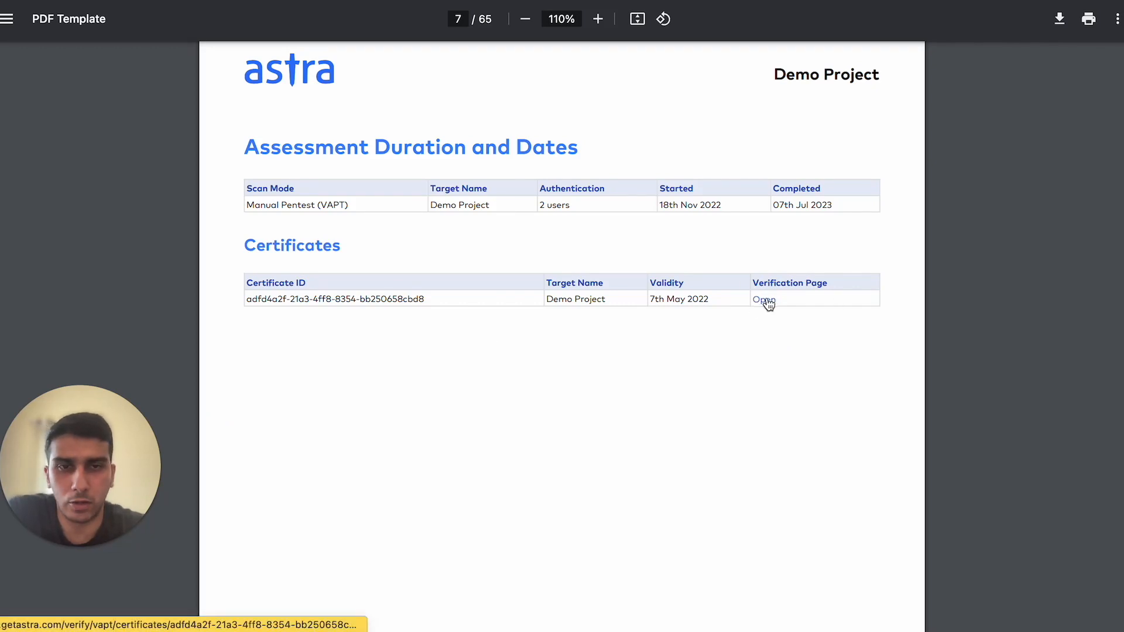
click(762, 299)
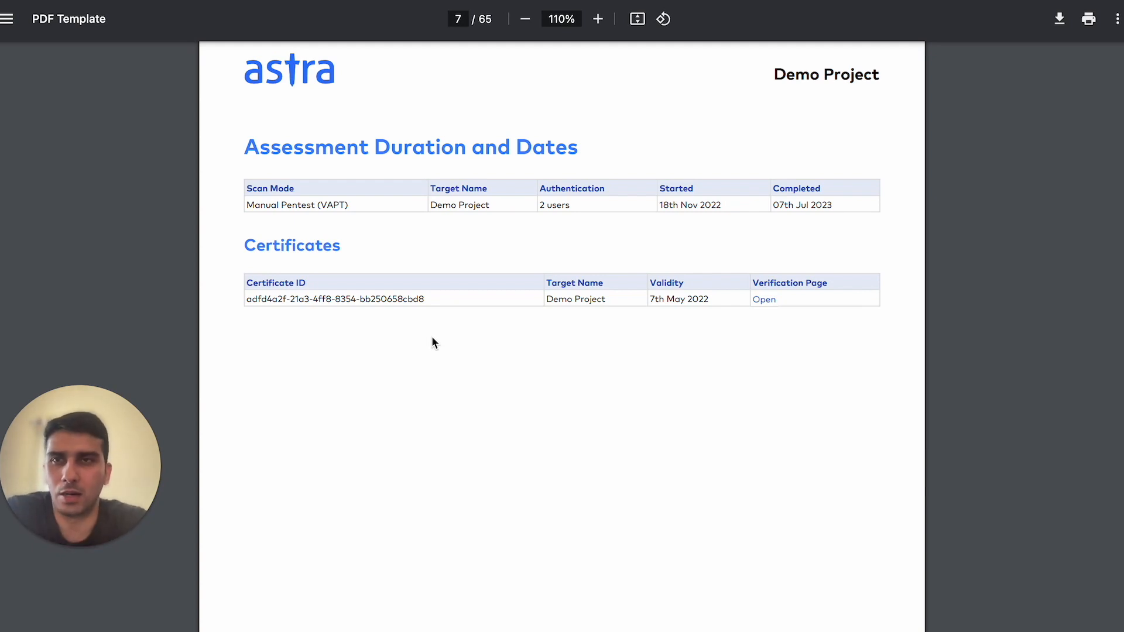
mouse_move(443, 343)
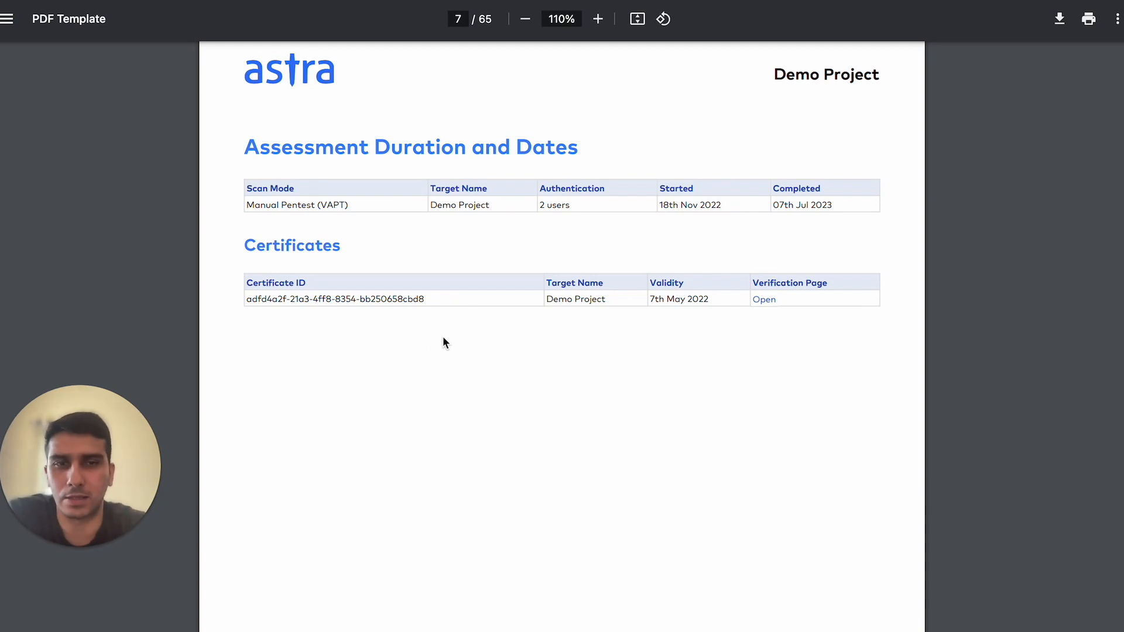
mouse_move(599, 394)
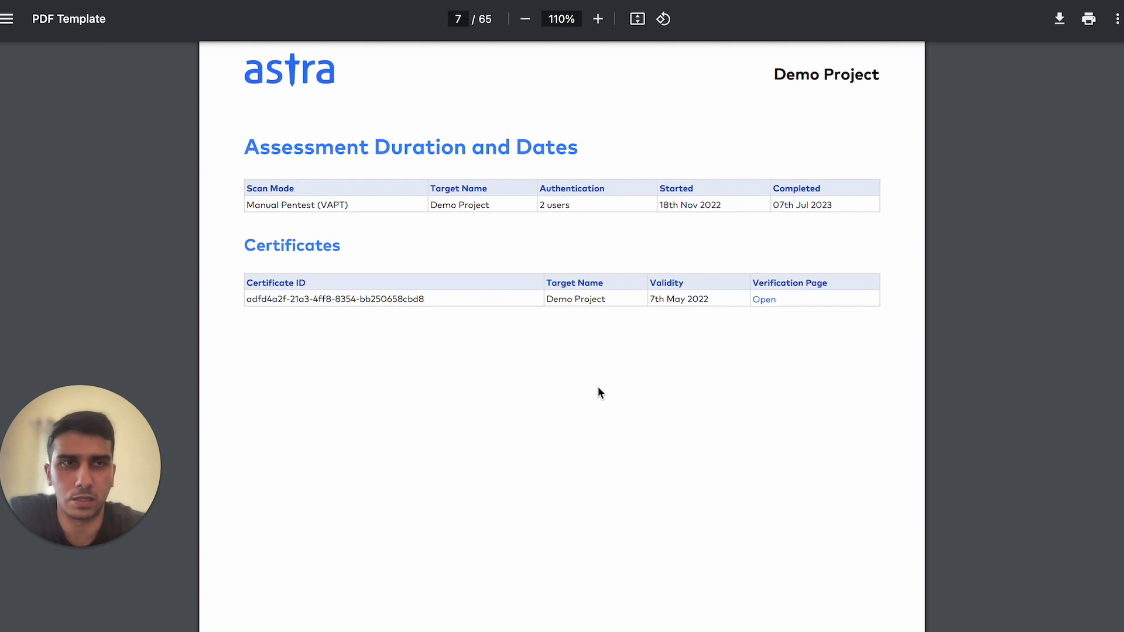
Scroll down to page 8's Vulnerabilities section
scroll(down, 3)
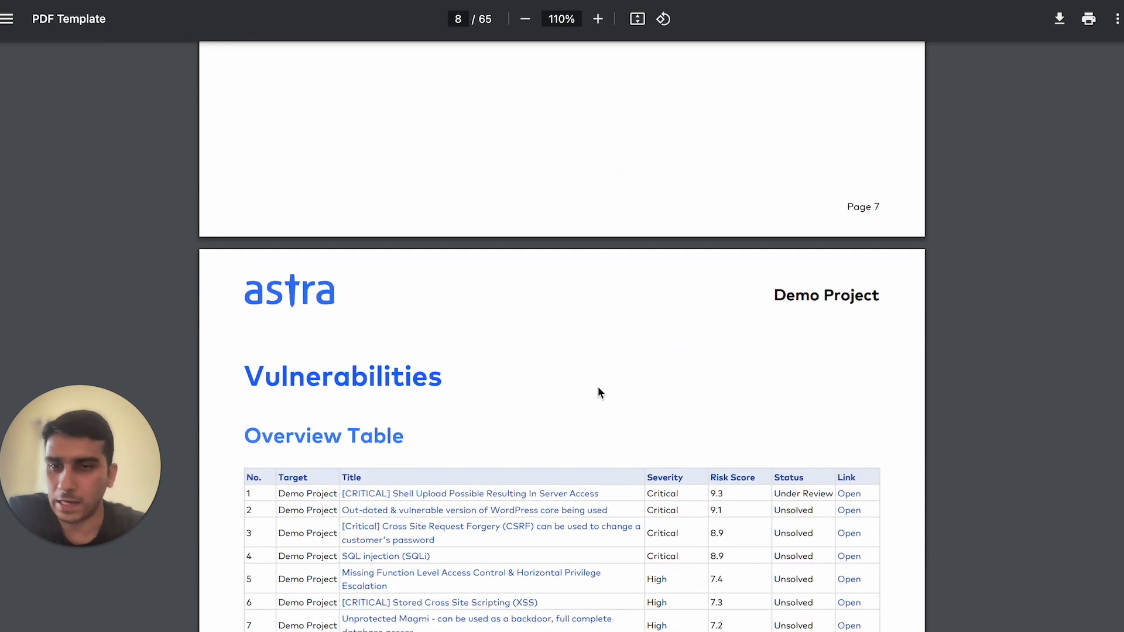
scroll(down, 3)
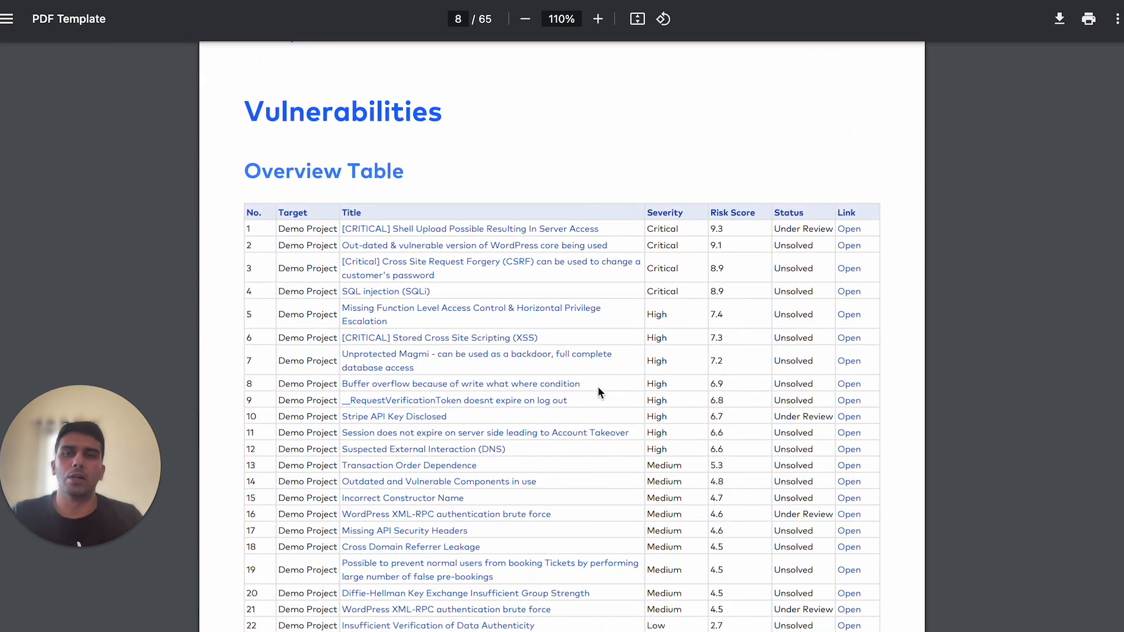
Scroll page 8 until the whole overview table of 27 findings is visible
scroll(down, 3)
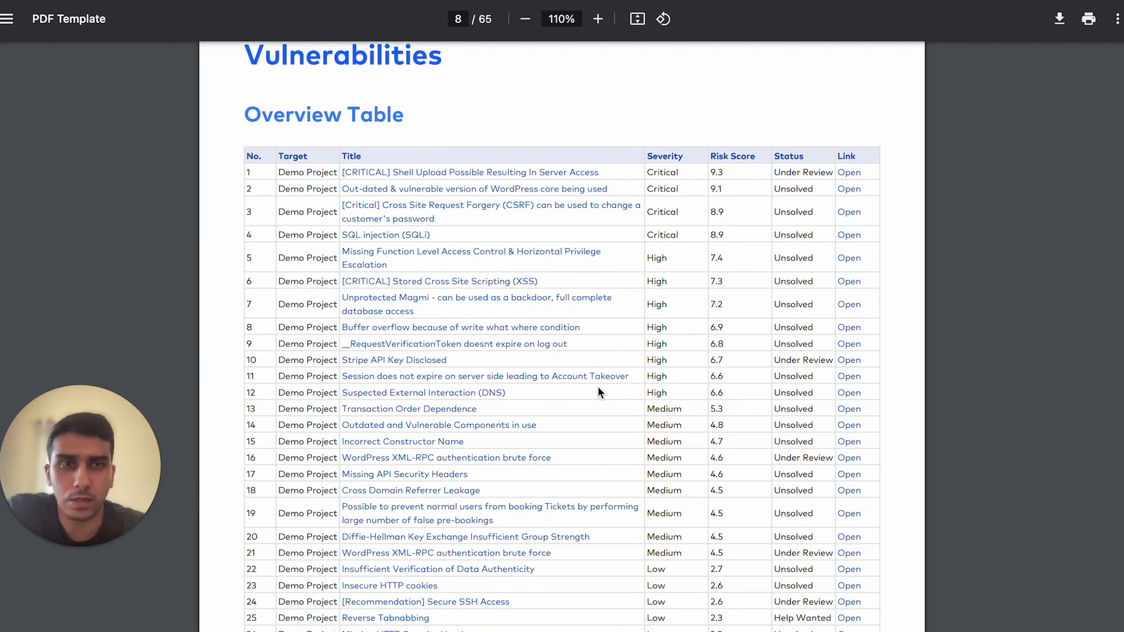
scroll(down, 3)
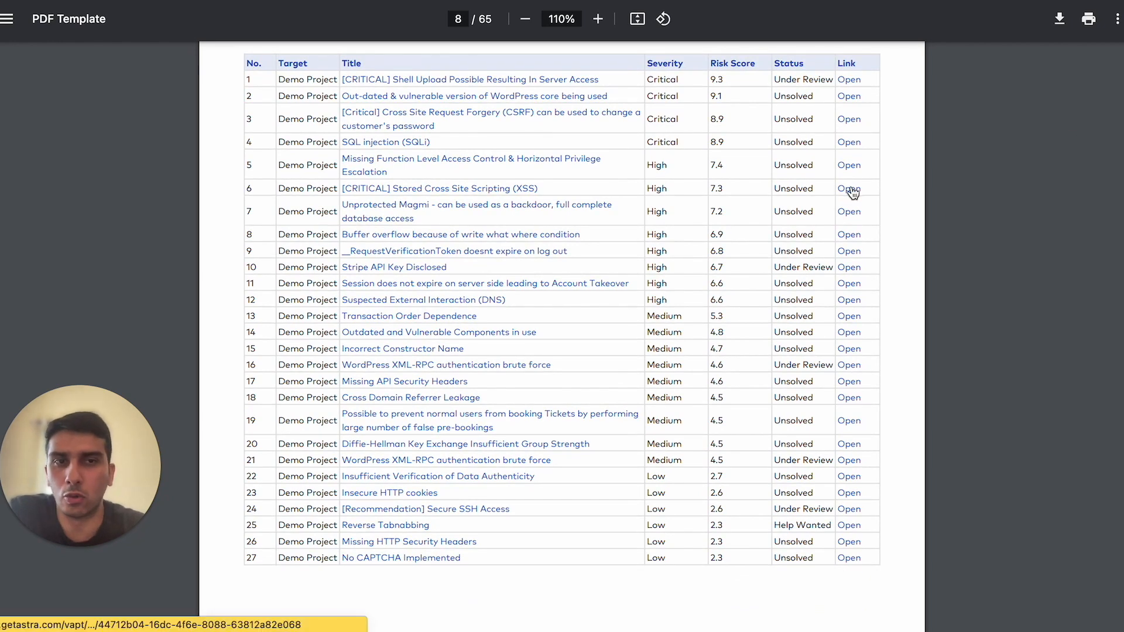
mouse_move(518, 340)
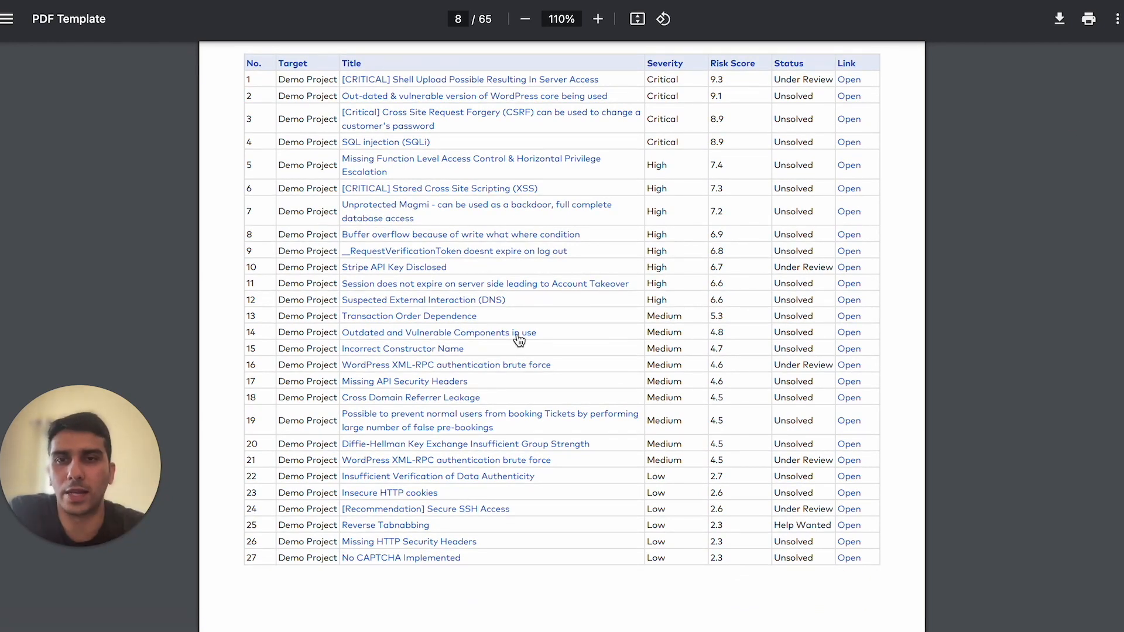
Scroll the detailed findings to page 47's Diffie-Hellman Nmap reproduction steps and fix
scroll(down, 3)
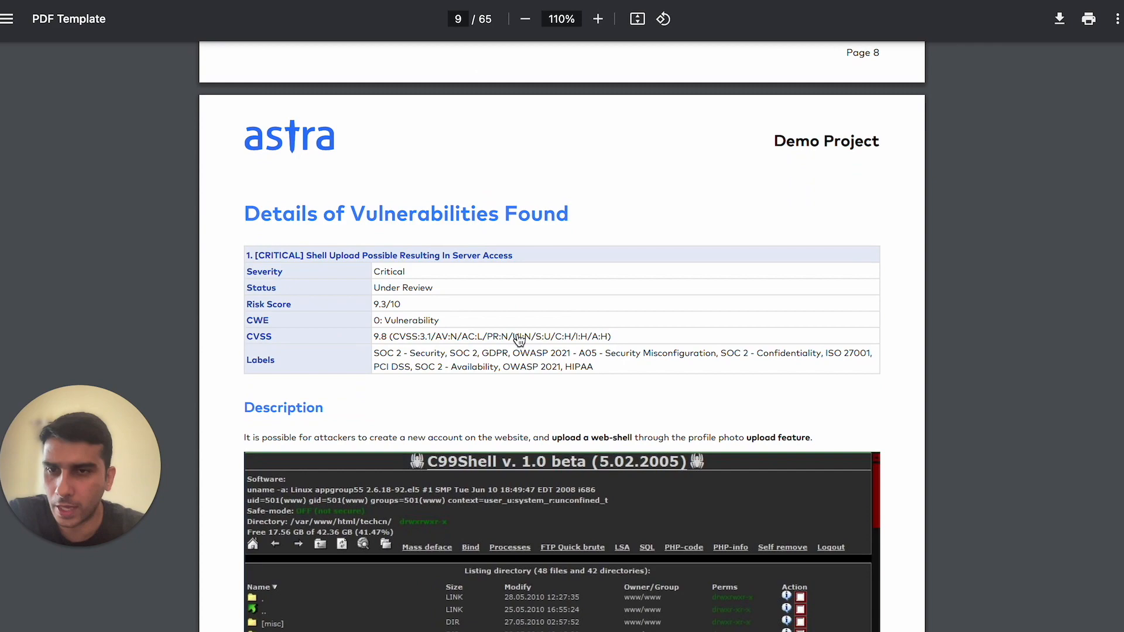
scroll(down, 3)
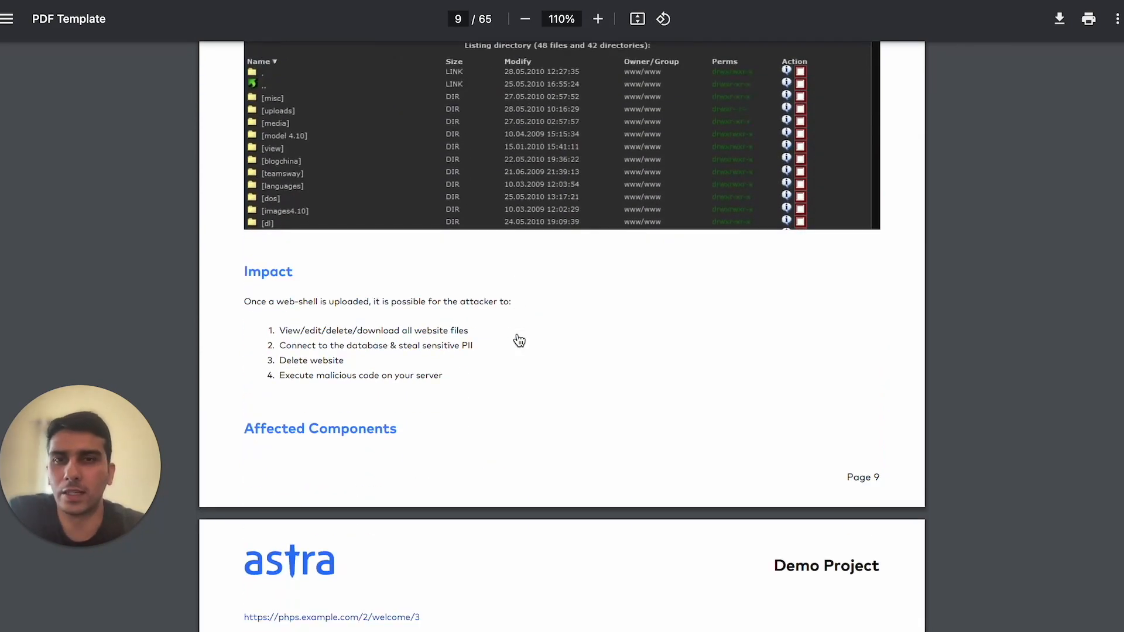
scroll(down, 3)
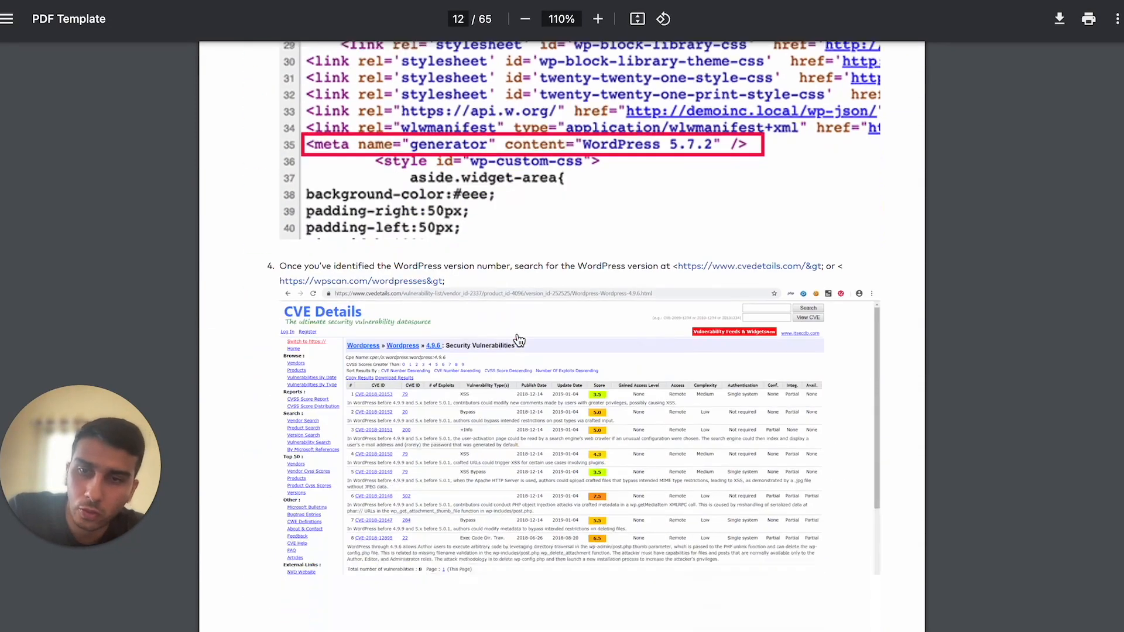
scroll(down, 3)
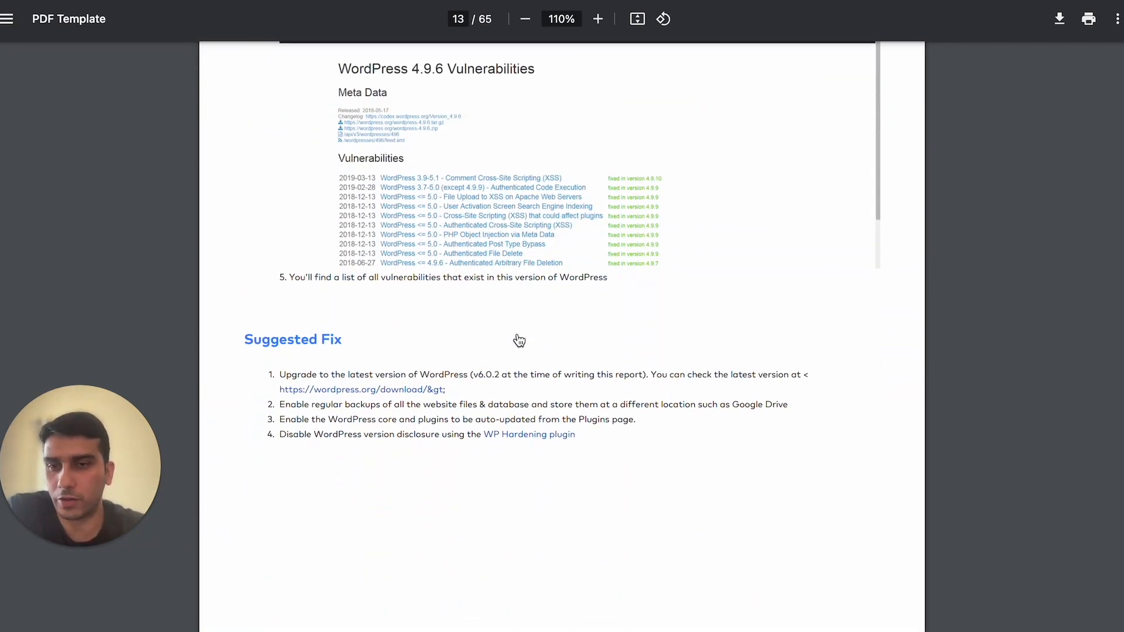
scroll(down, 3)
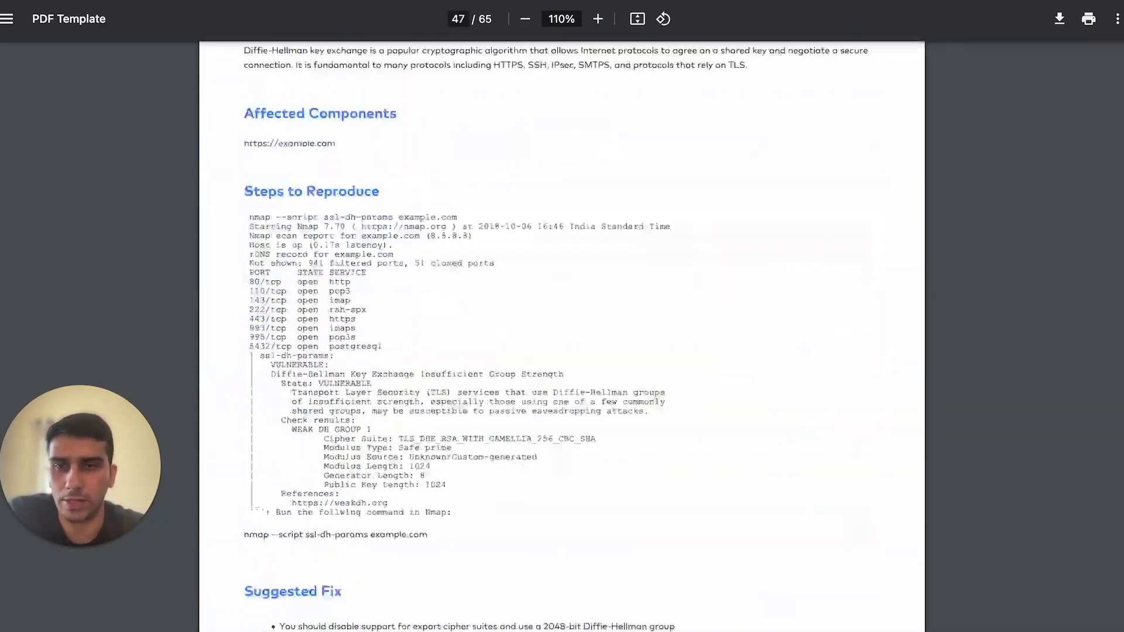
Scroll through the OWASP Top 10 and 174 test-case lists on pages 62–64
scroll(down, 3)
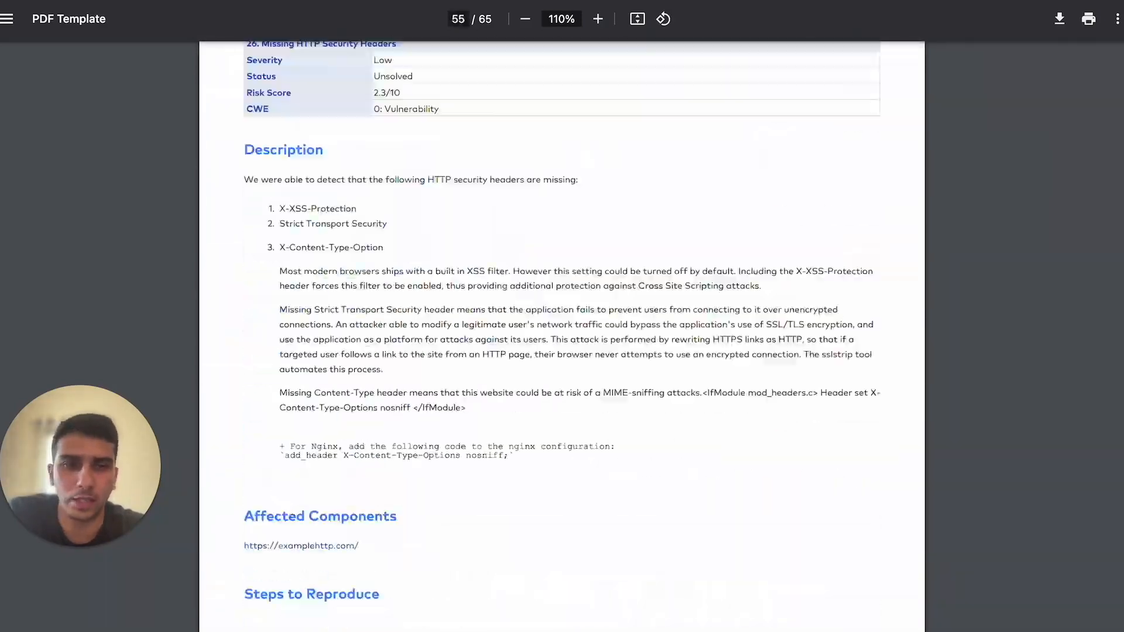
scroll(down, 3)
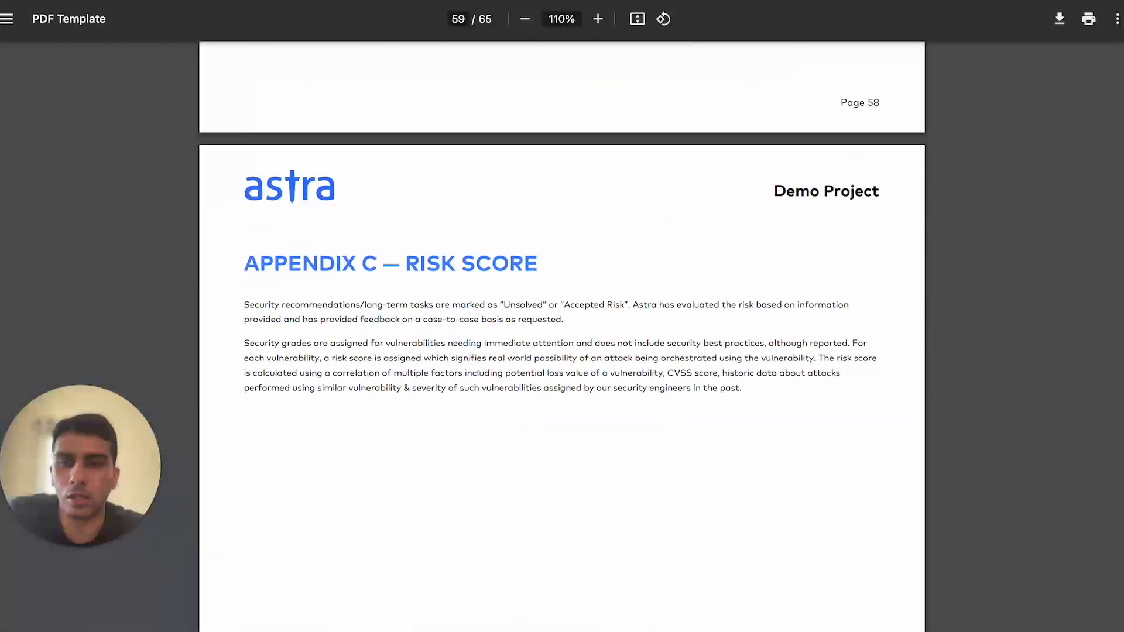
scroll(down, 3)
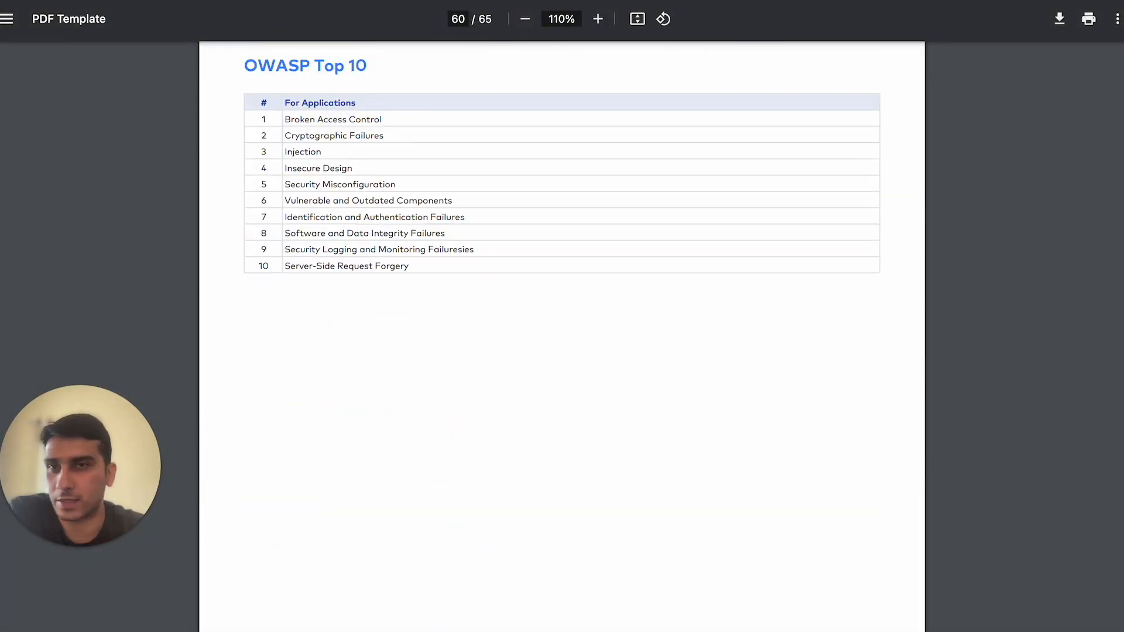
scroll(down, 3)
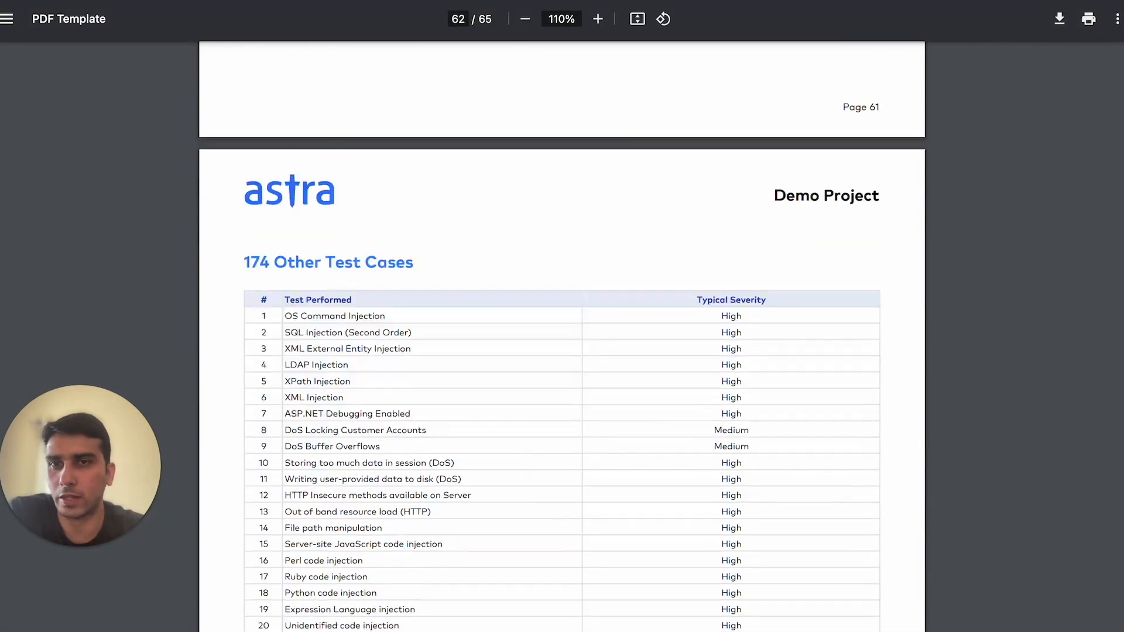
scroll(down, 3)
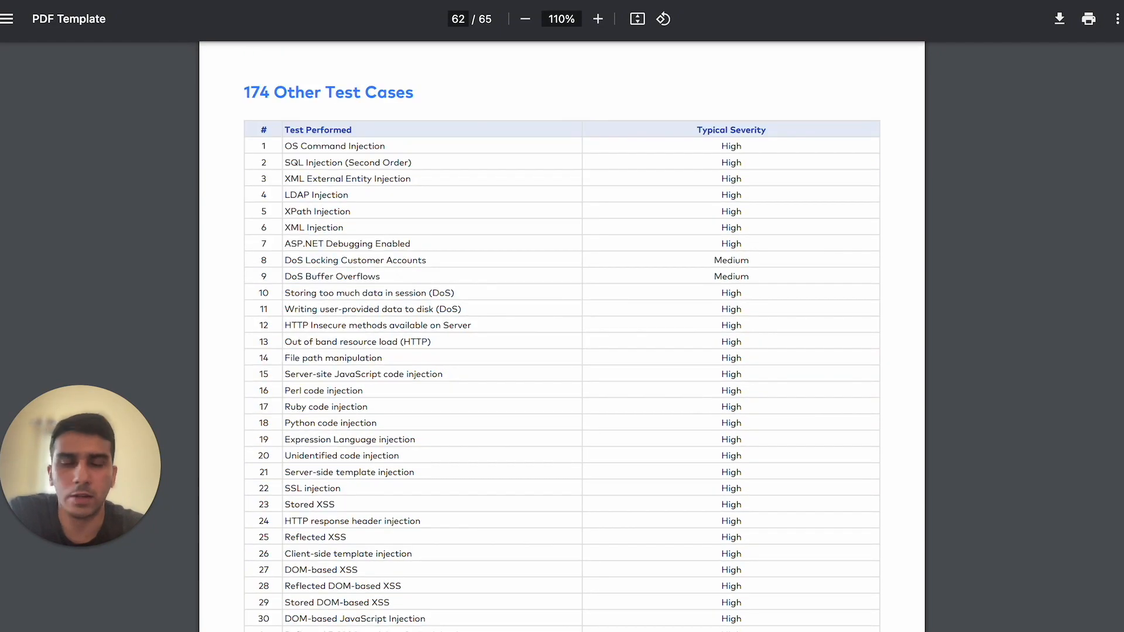
Move back to Appendix A–C on pages 58–59, ending on the risk score appendix
scroll(down, 3)
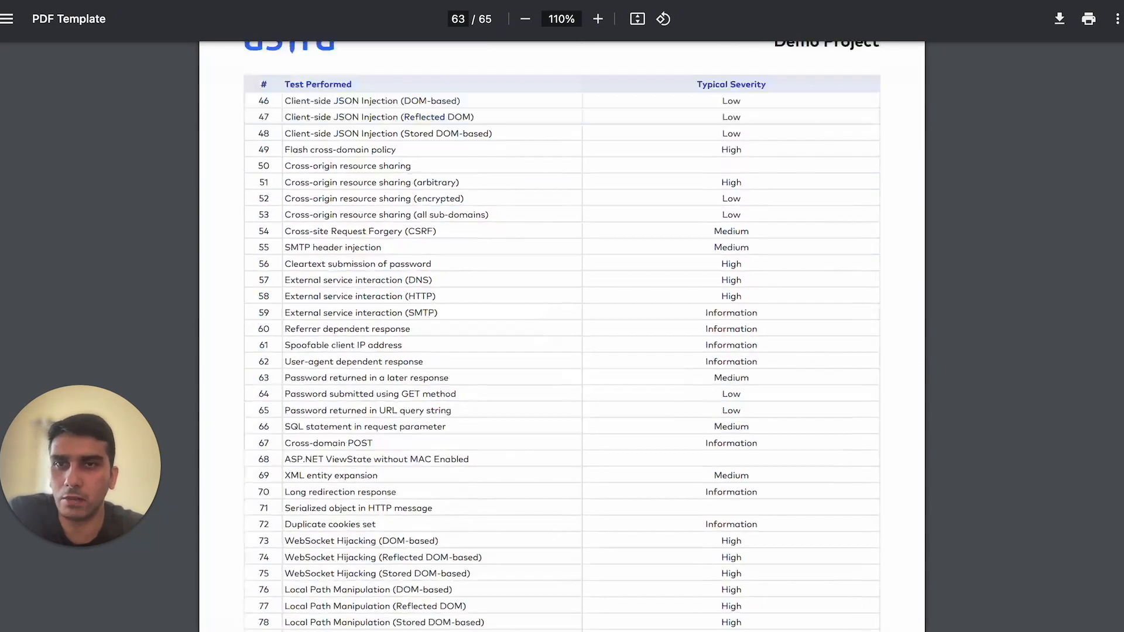
scroll(down, 3)
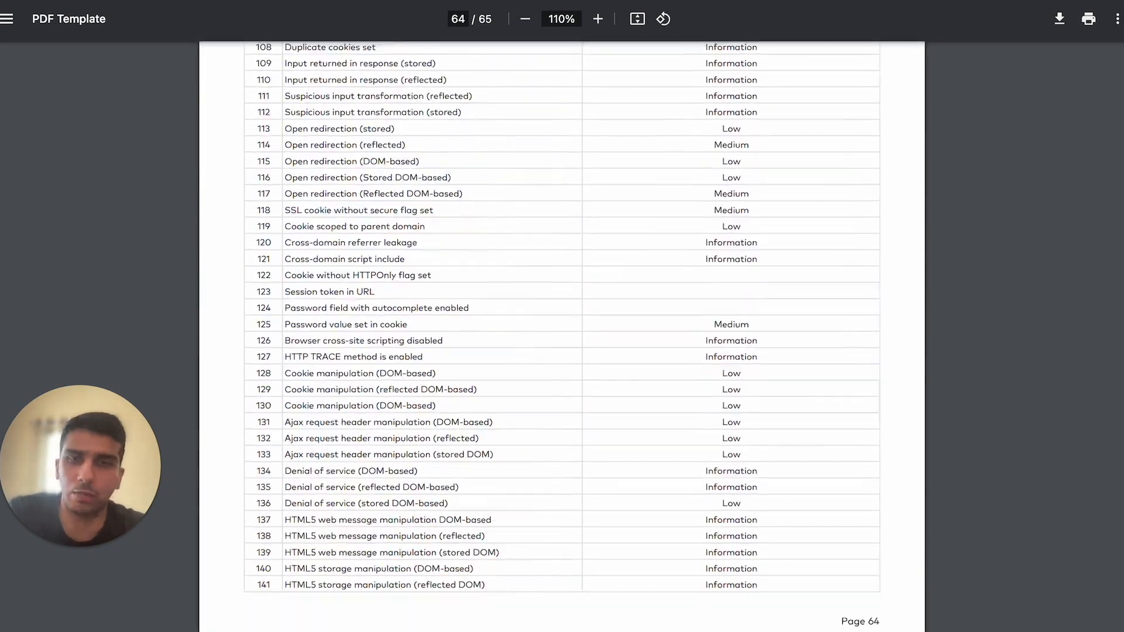
scroll(down, 3)
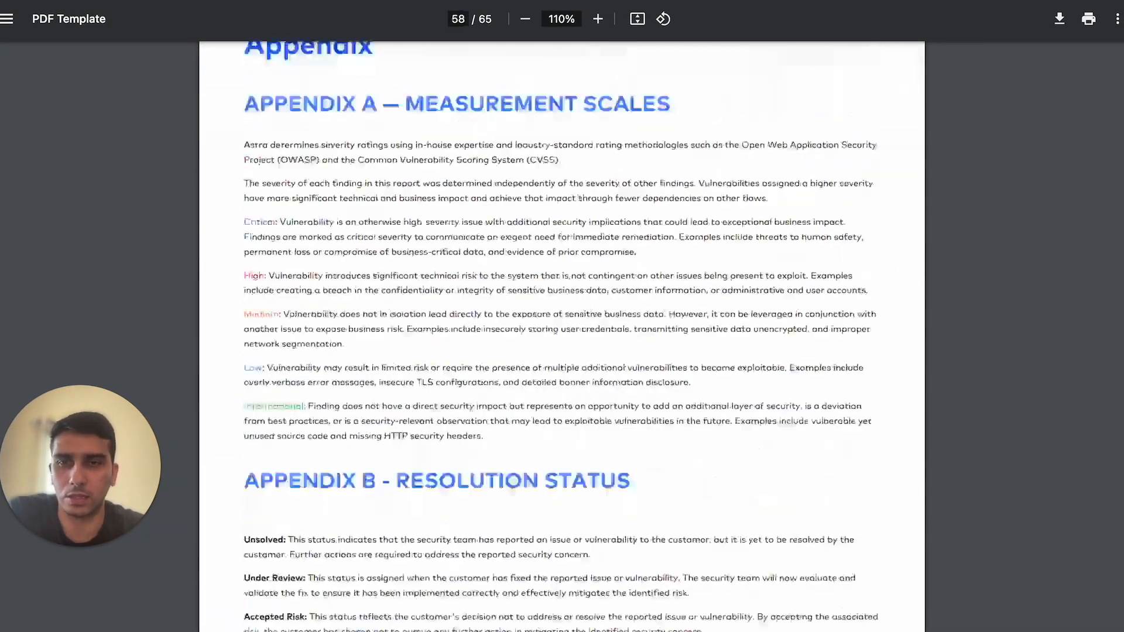
scroll(down, 3)
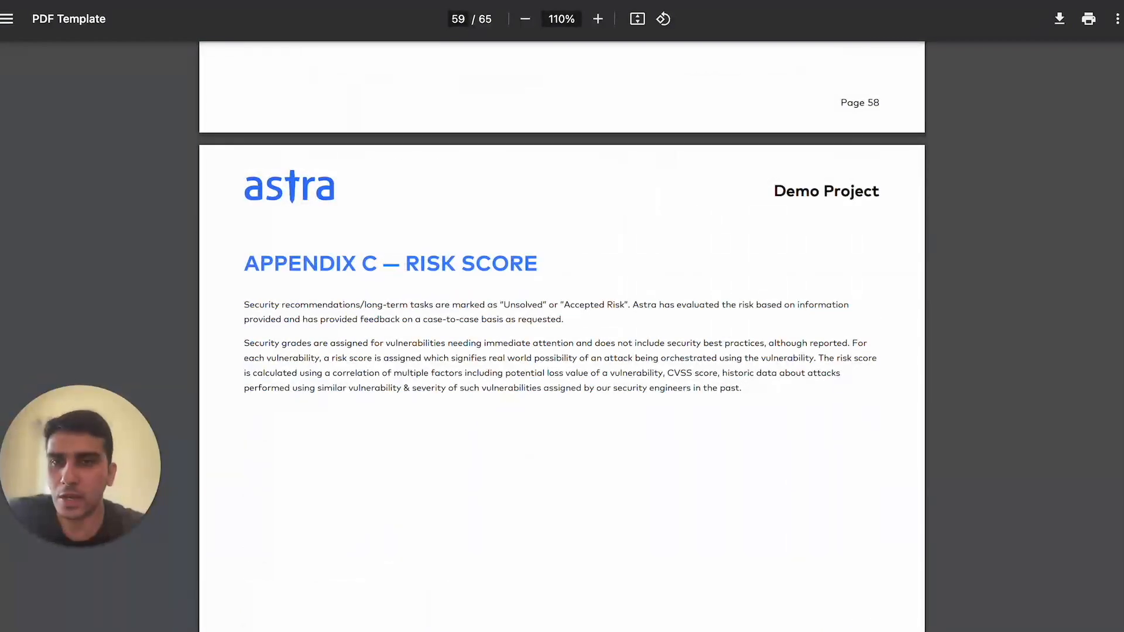
Enter a page number in the page box to jump back to the report's cover page
text(20)
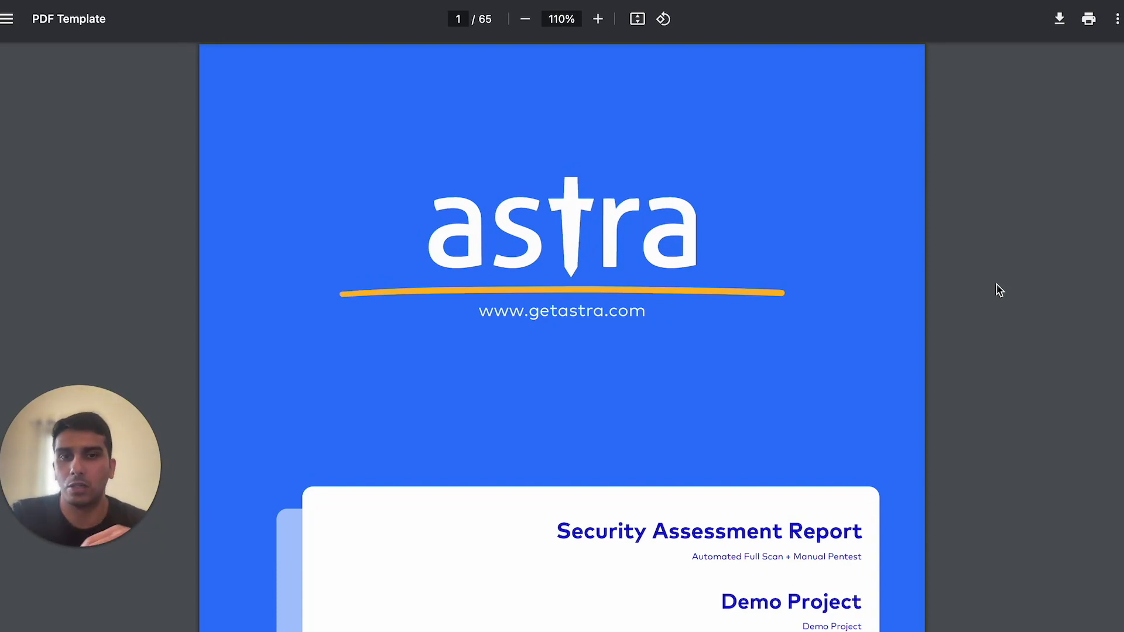
mouse_move(721, 304)
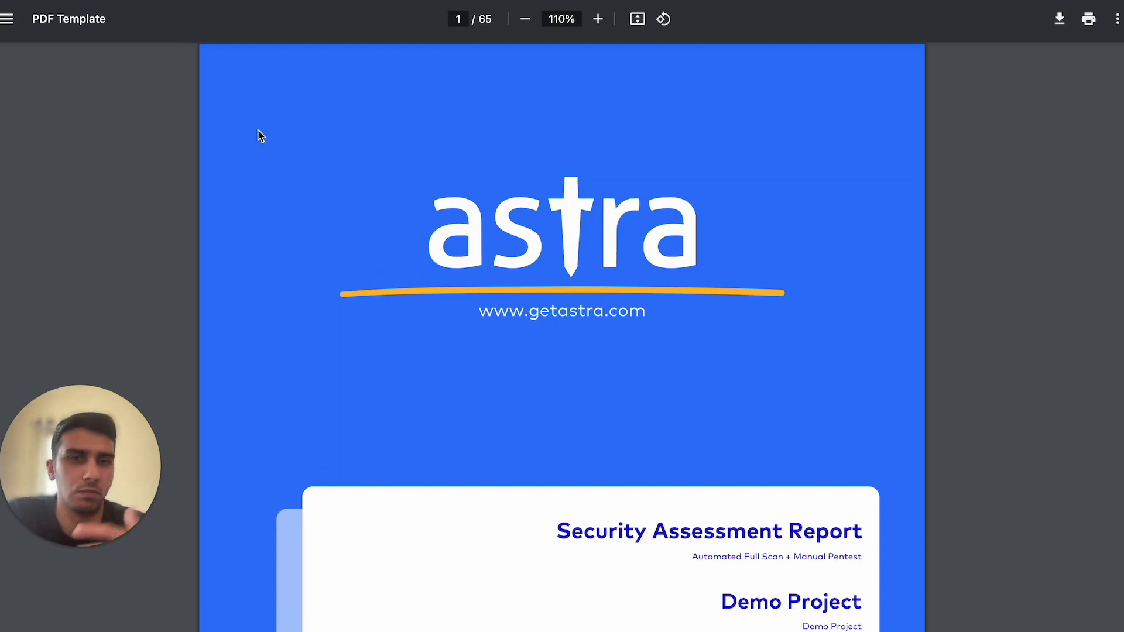
mouse_move(244, 85)
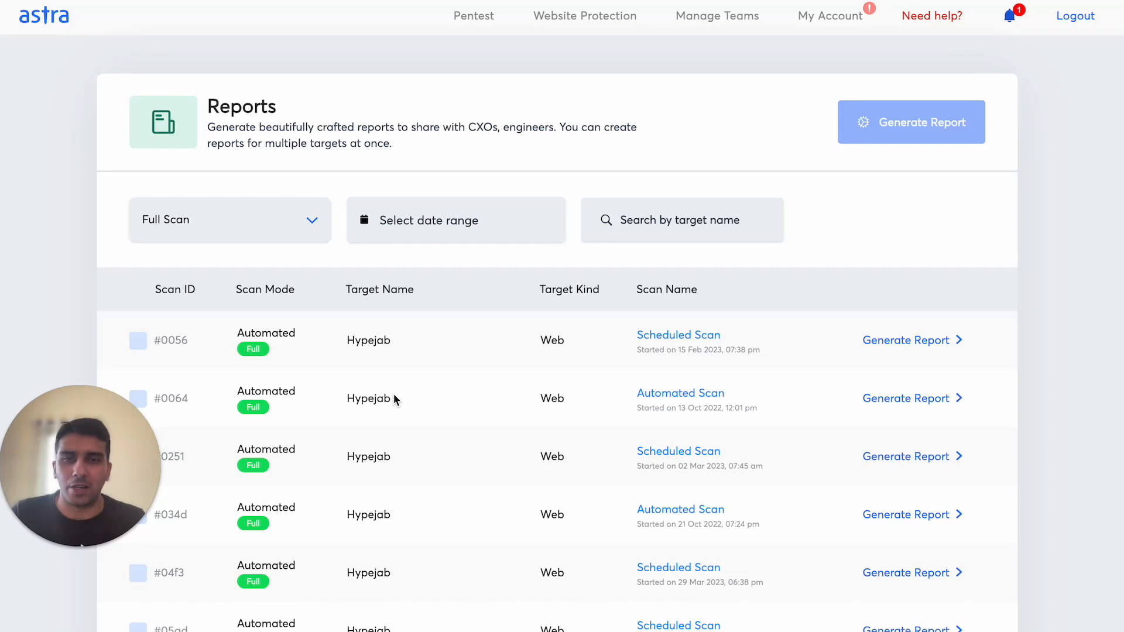
mouse_move(399, 282)
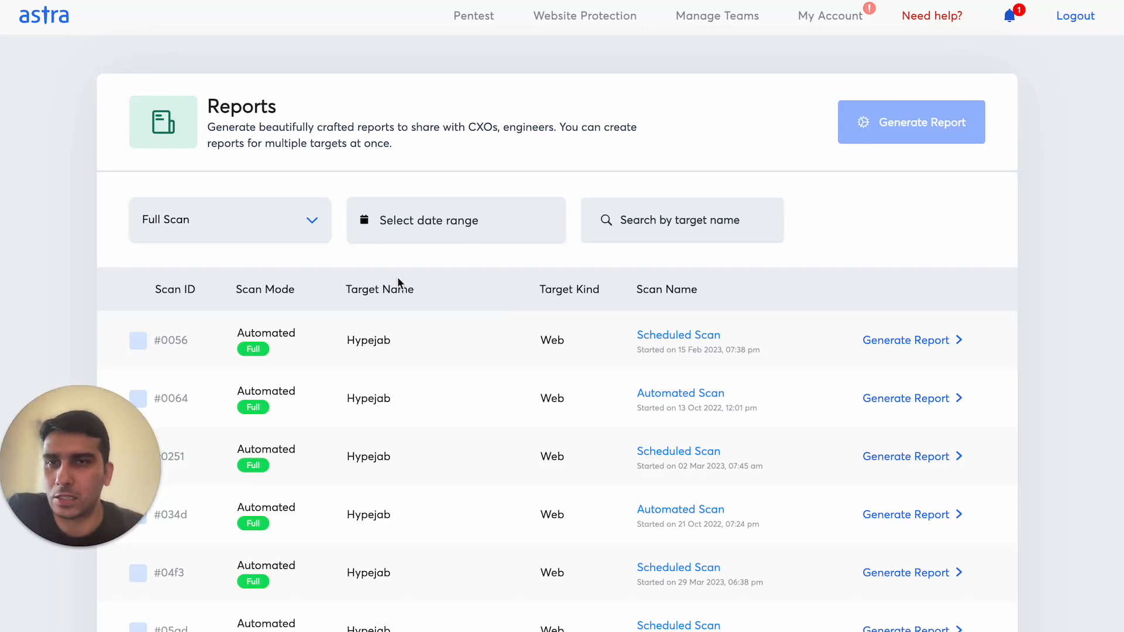
mouse_move(420, 317)
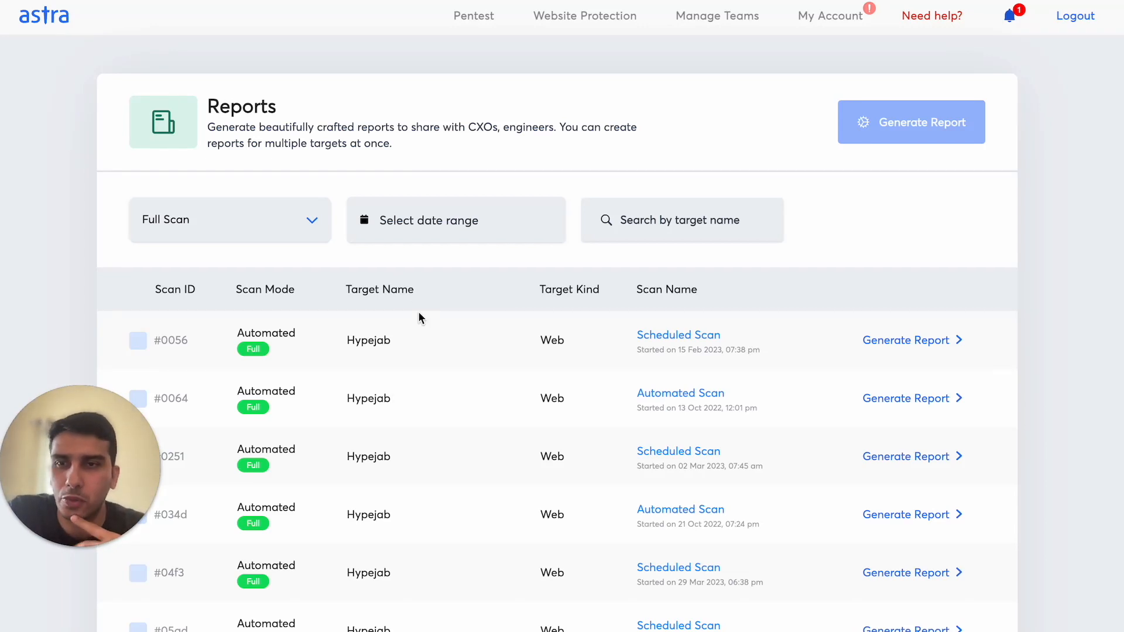
click(230, 219)
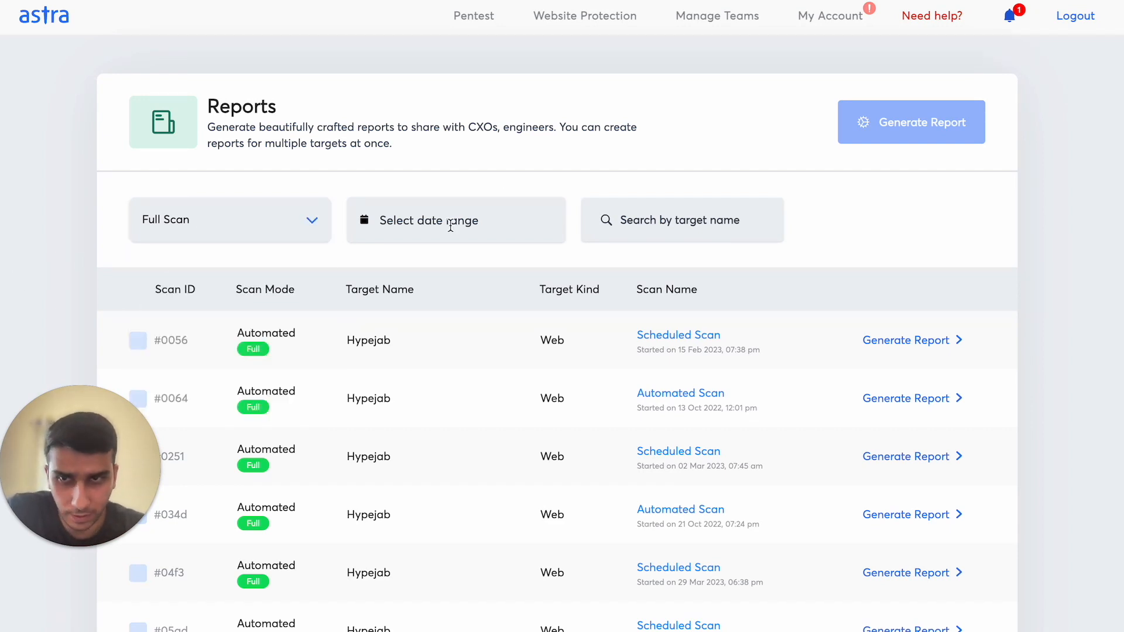
click(456, 220)
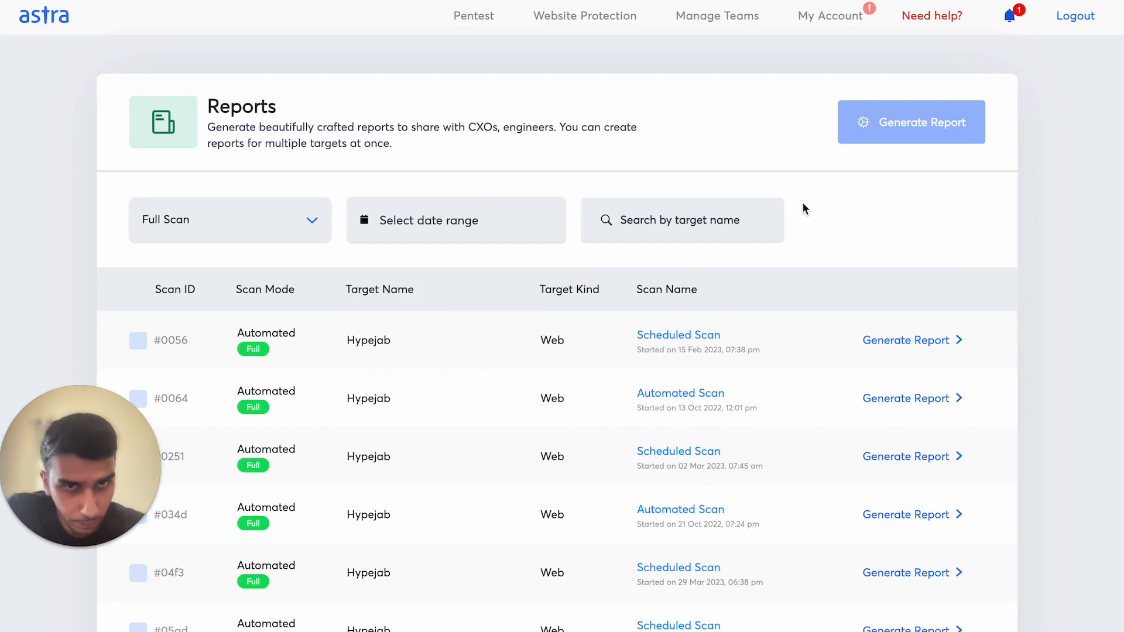
mouse_move(433, 348)
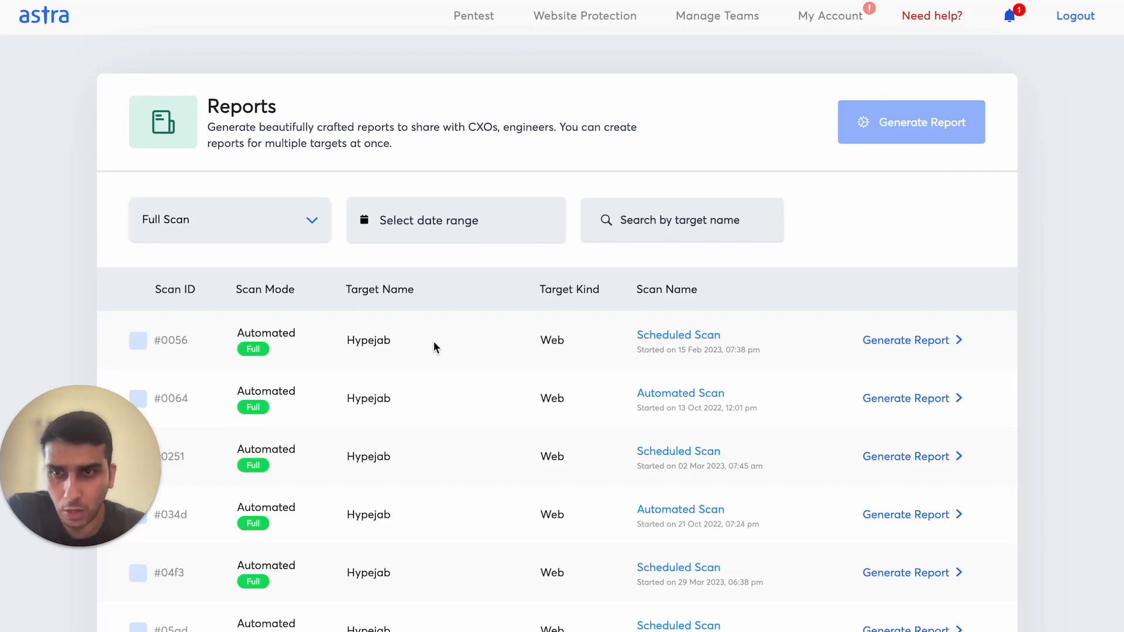
Select scan #0056 and launch Generate Report, showing Management, Full and CSV options
click(139, 340)
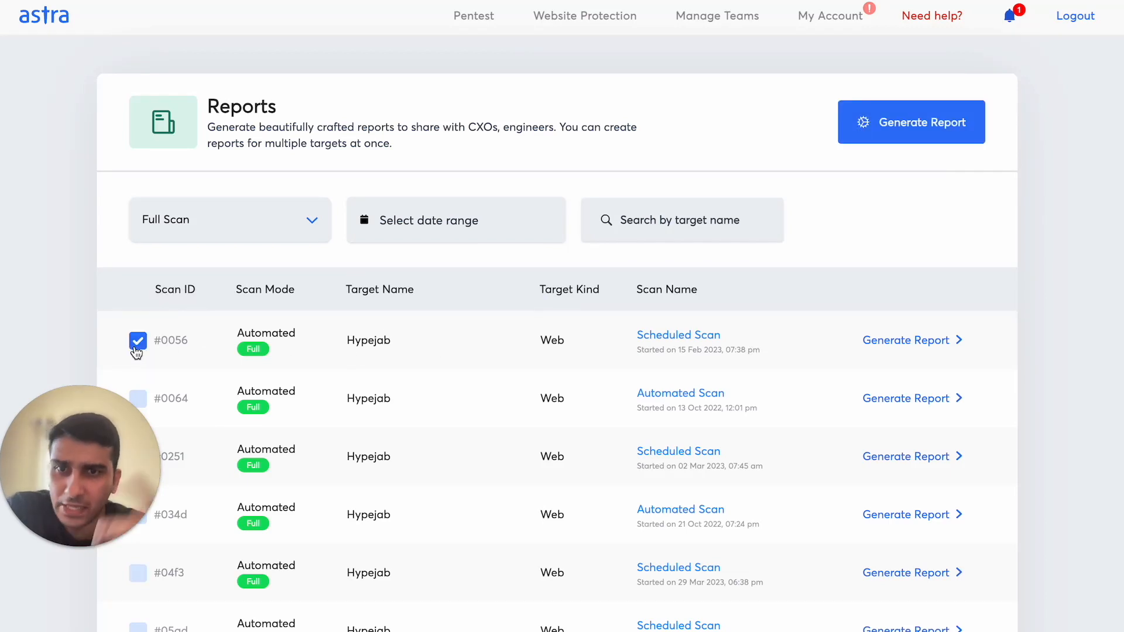
mouse_move(884, 117)
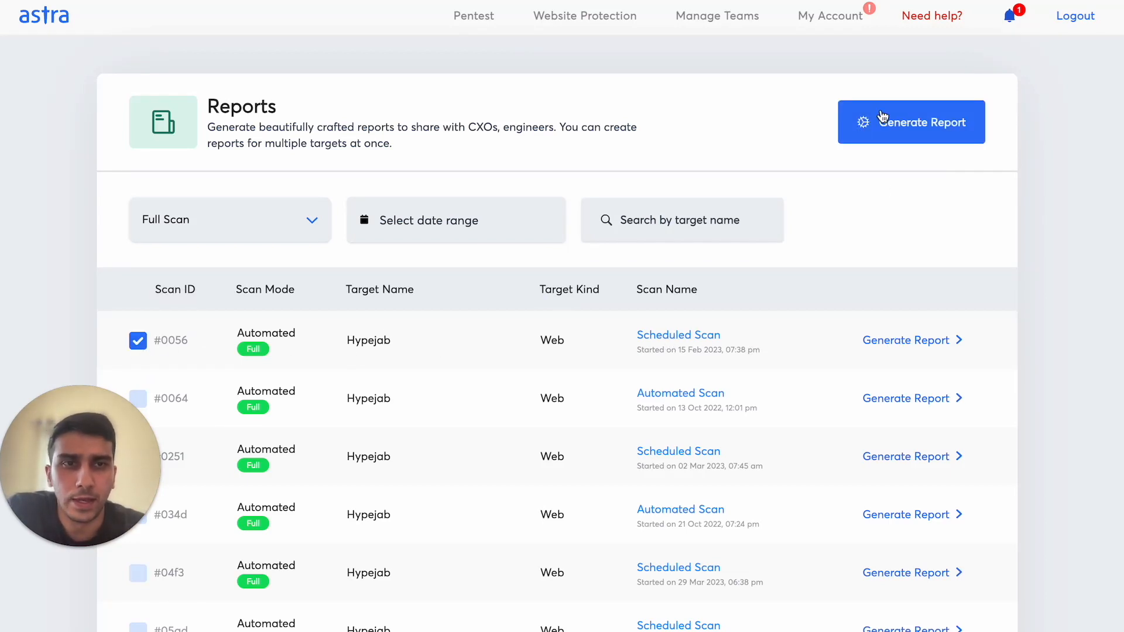
click(911, 122)
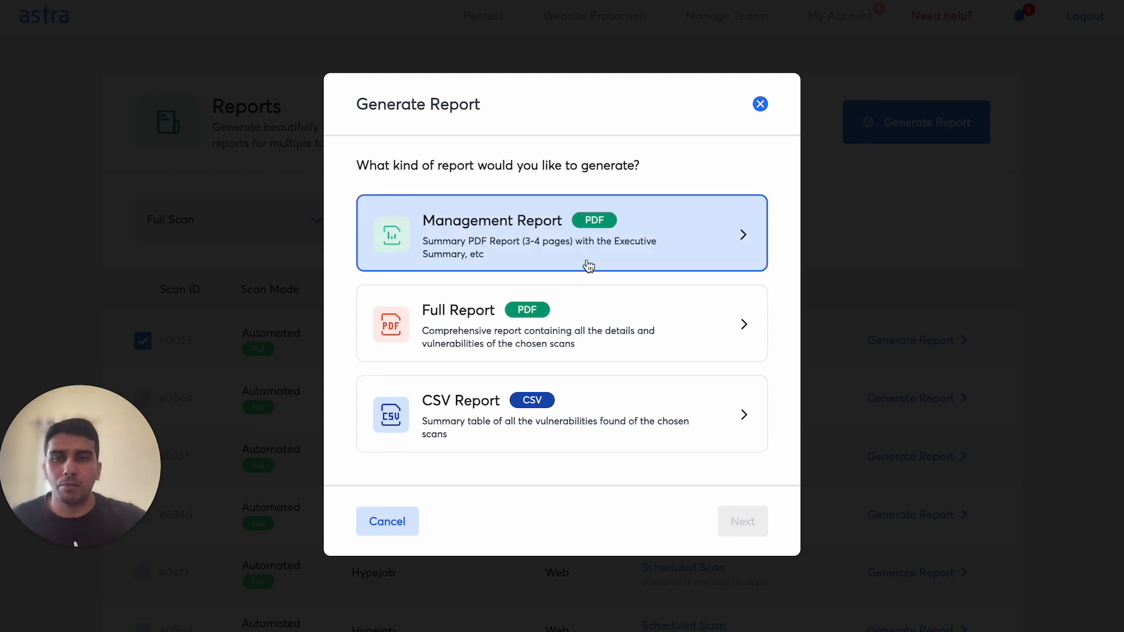
Choose Full Report, revealing the business name, PDF password and detail options form
click(560, 233)
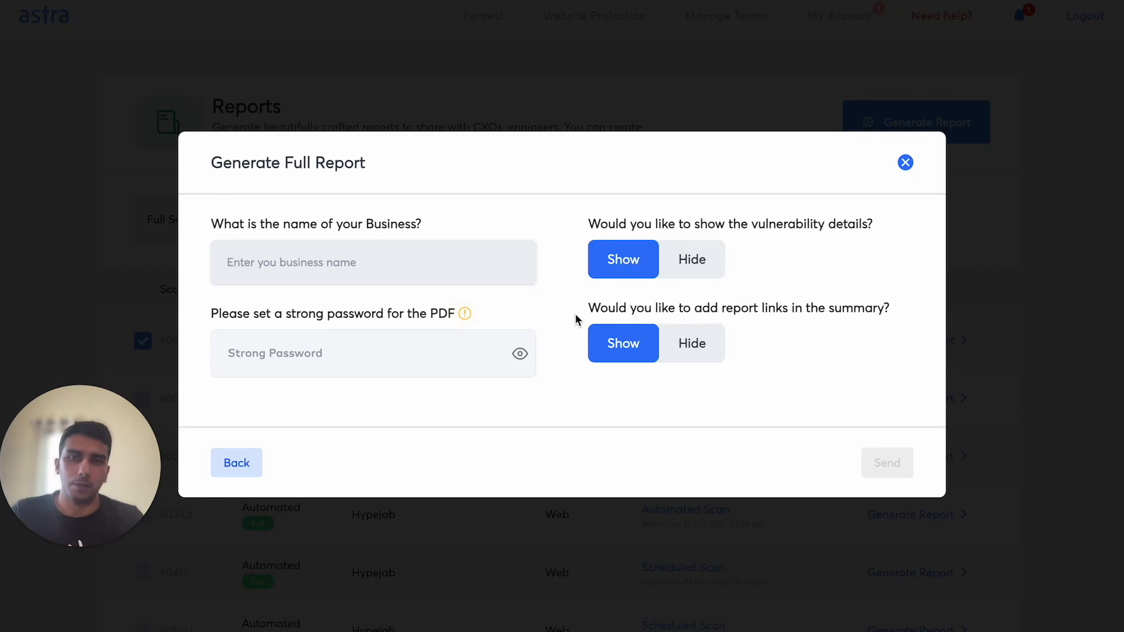
click(372, 261)
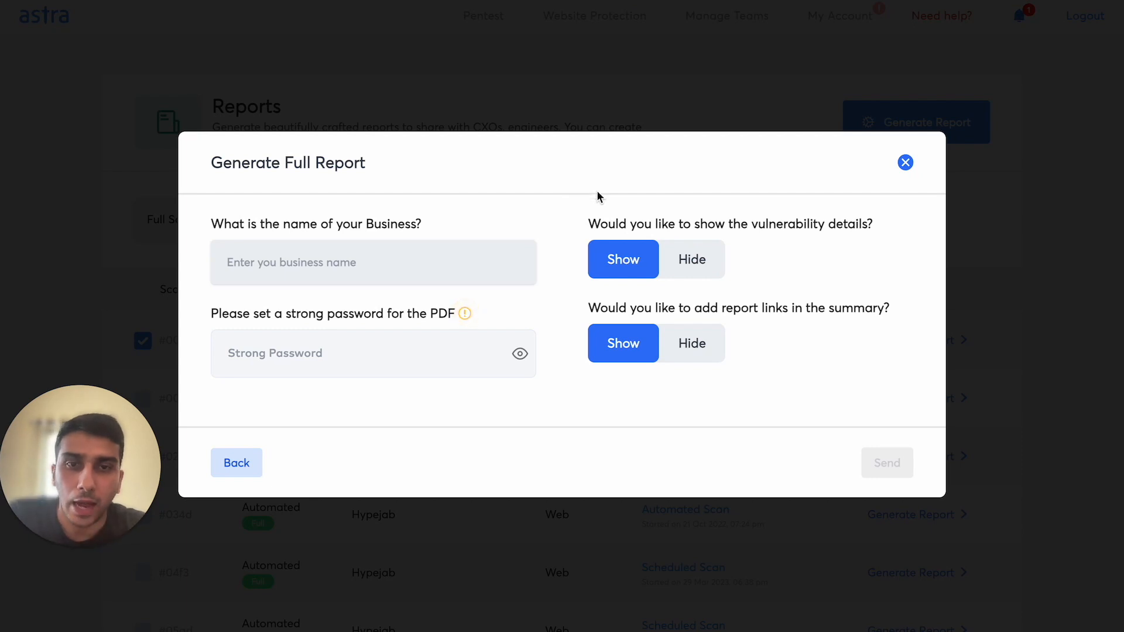
mouse_move(730, 278)
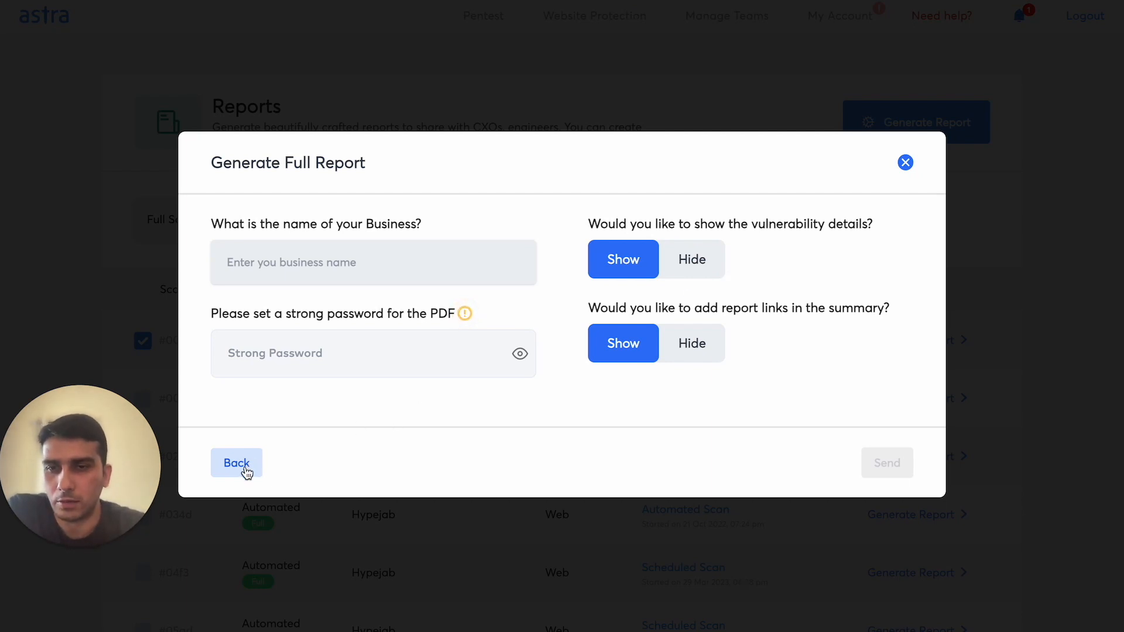
Return to the report types, choose CSV Report, then dismiss the Generate Report dialog
click(237, 462)
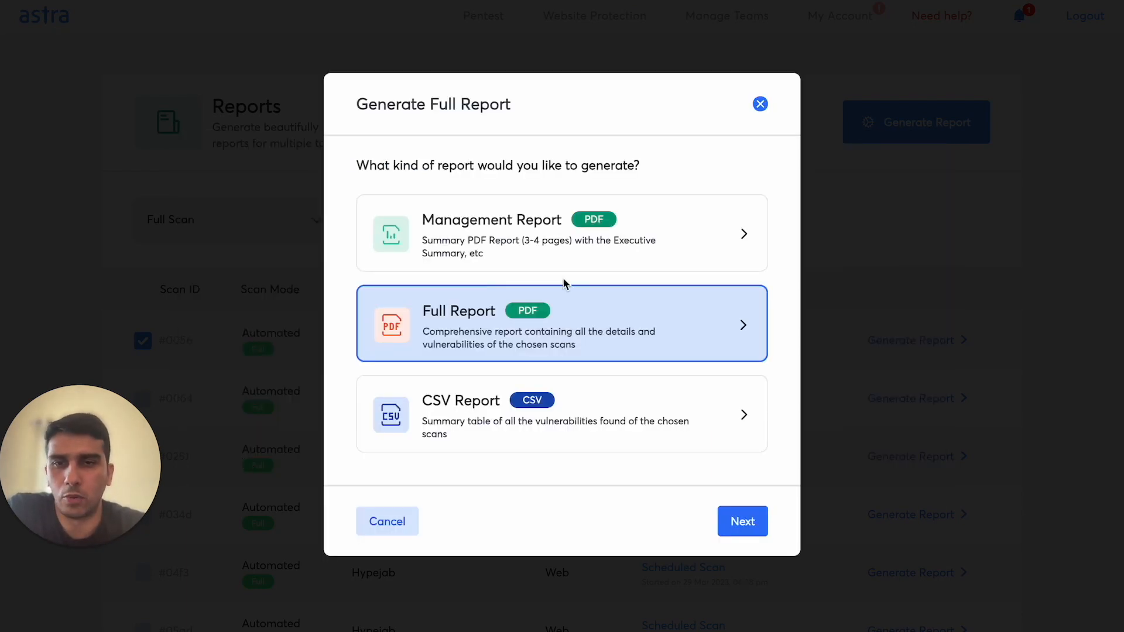
click(560, 414)
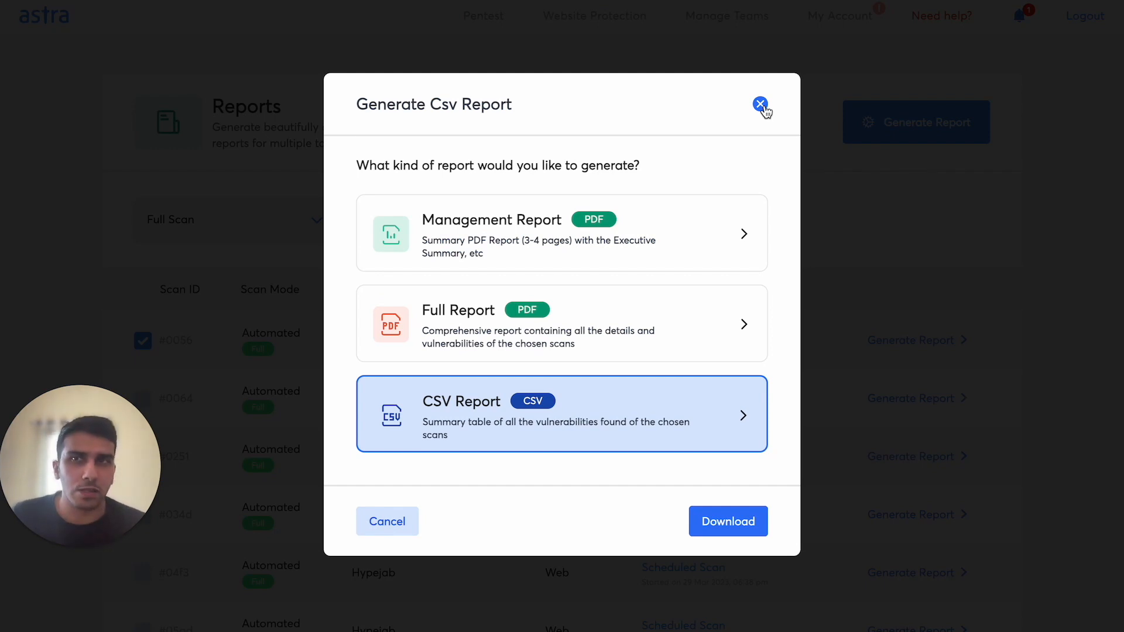
mouse_move(783, 18)
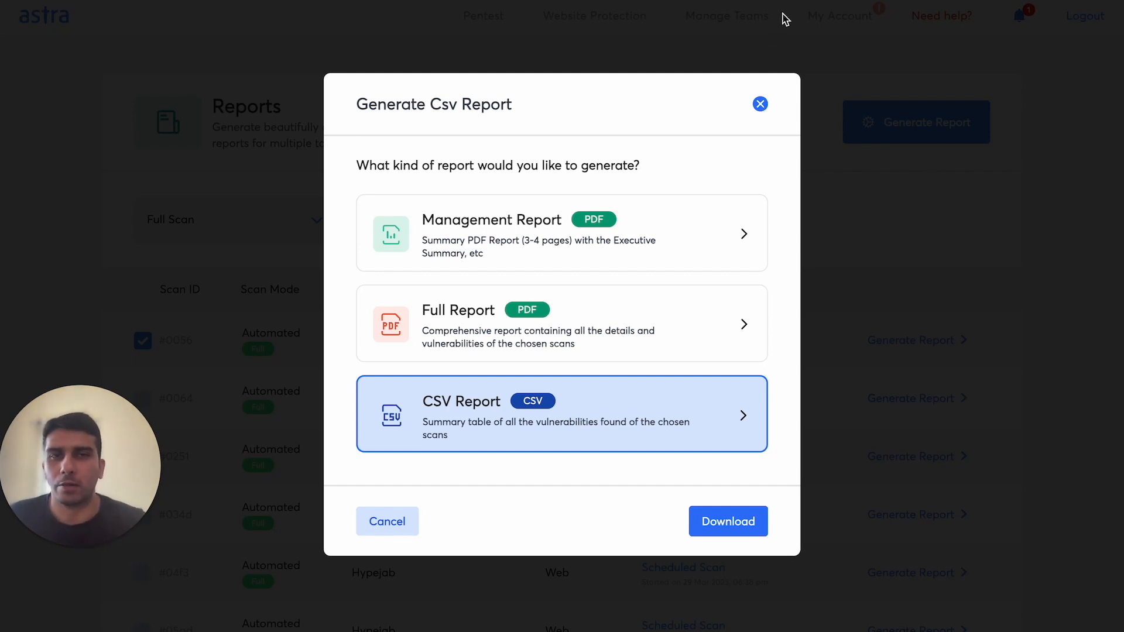
click(760, 104)
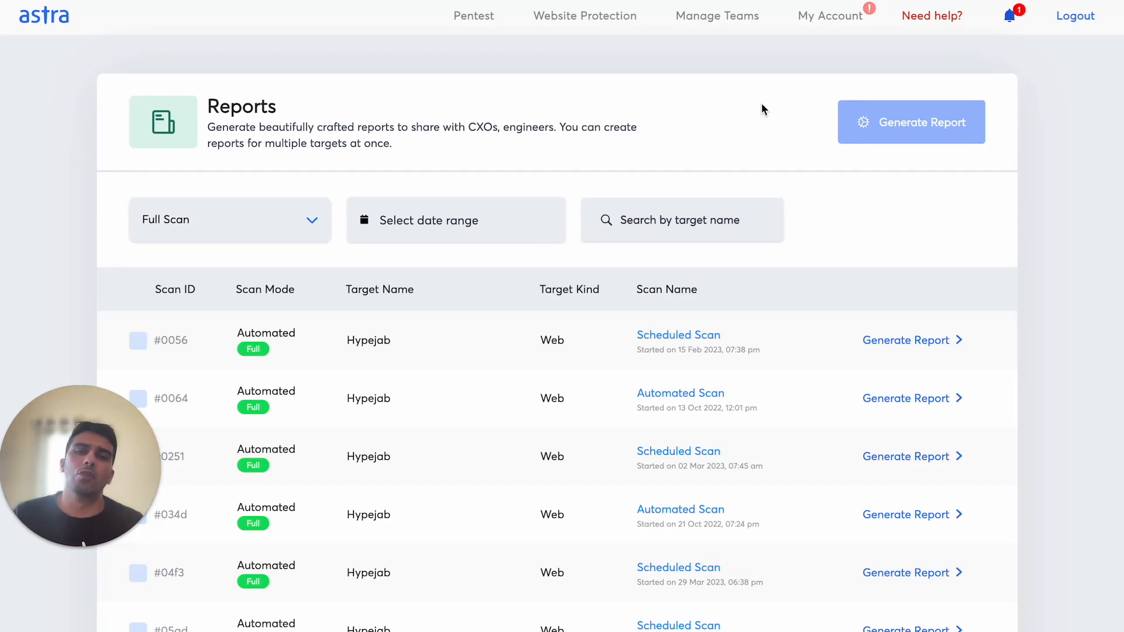